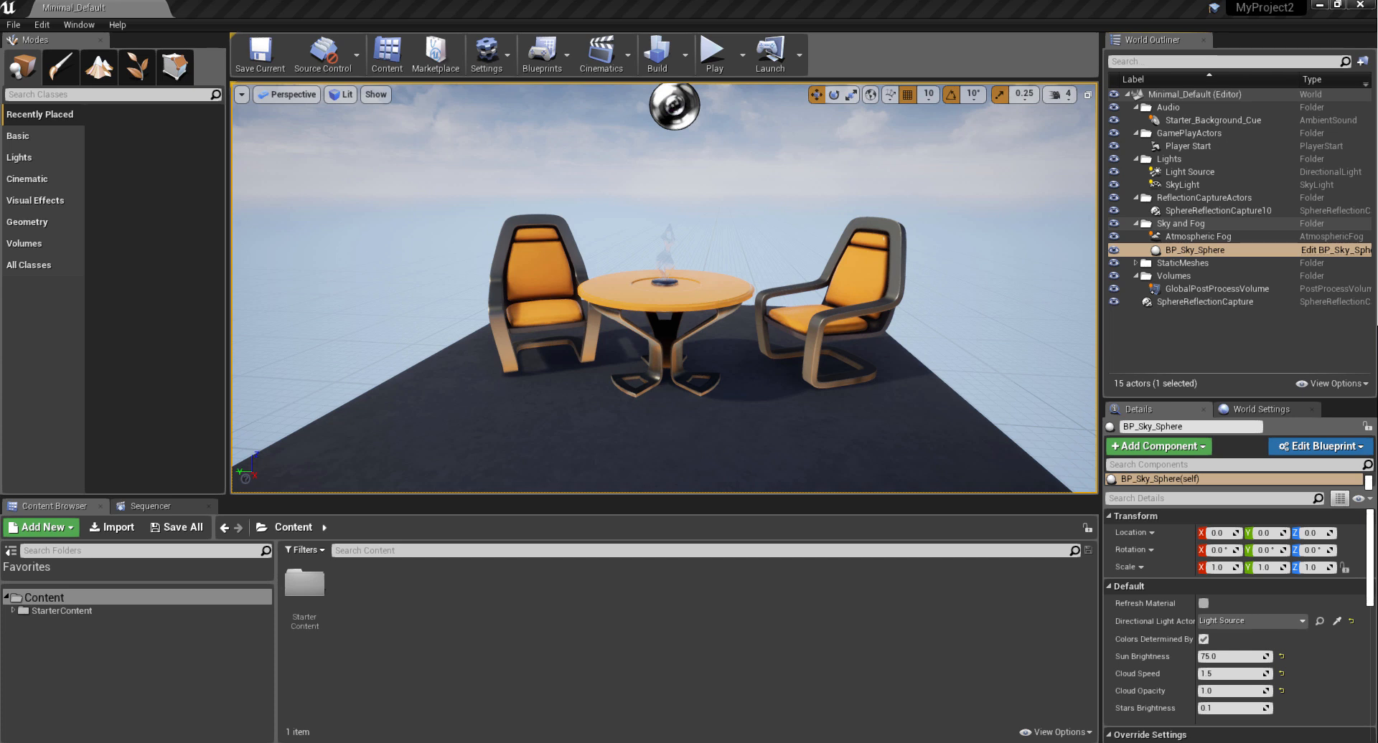
mouse_move(150, 343)
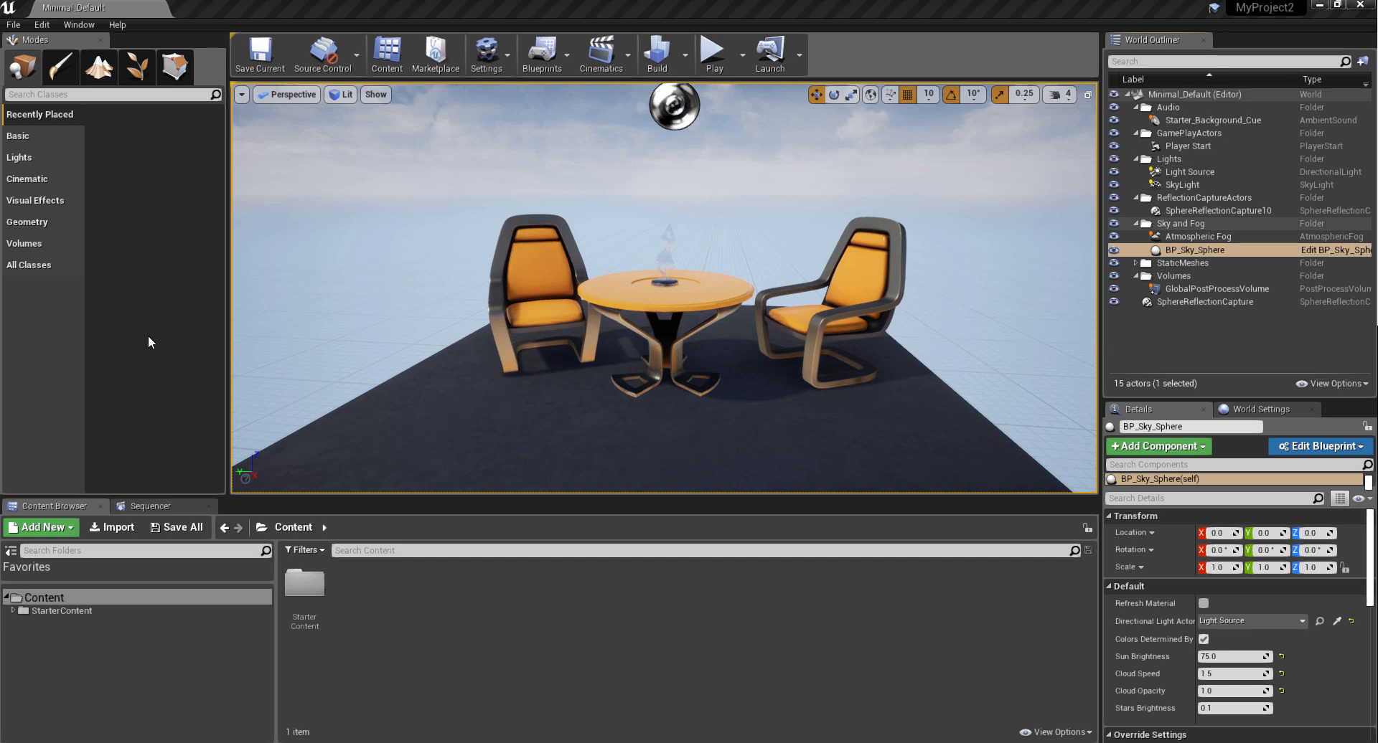
mouse_move(653, 427)
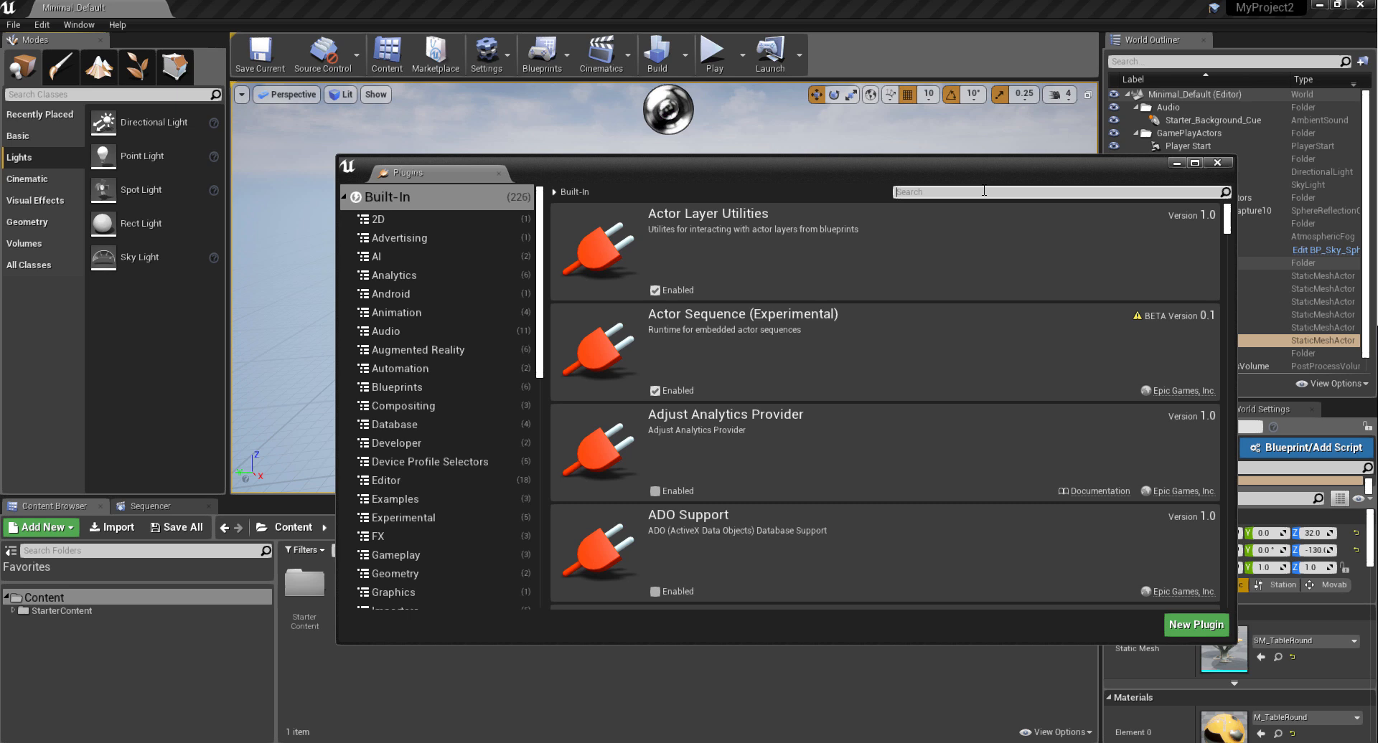
Enable the HDRI Backdrop plugin found by searching 'hd' in the Plugins window
text(hdri)
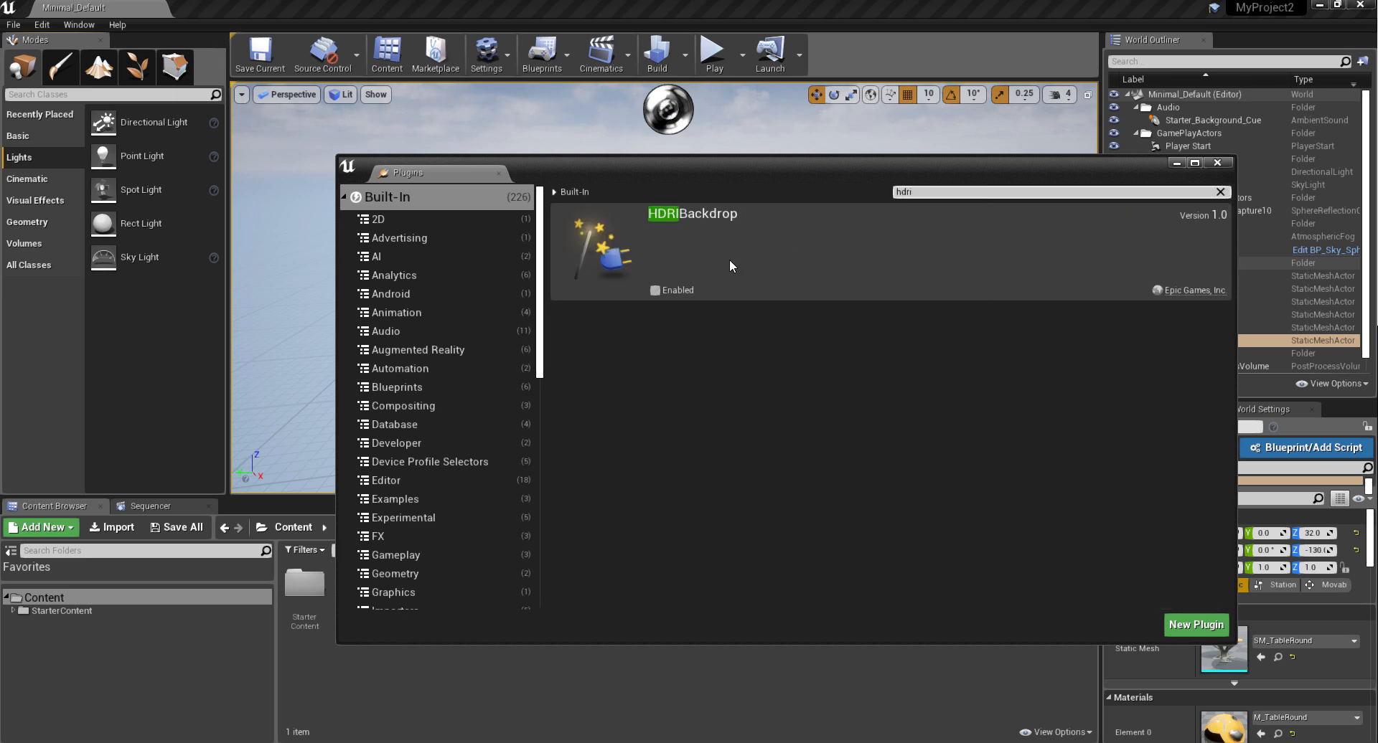
click(655, 290)
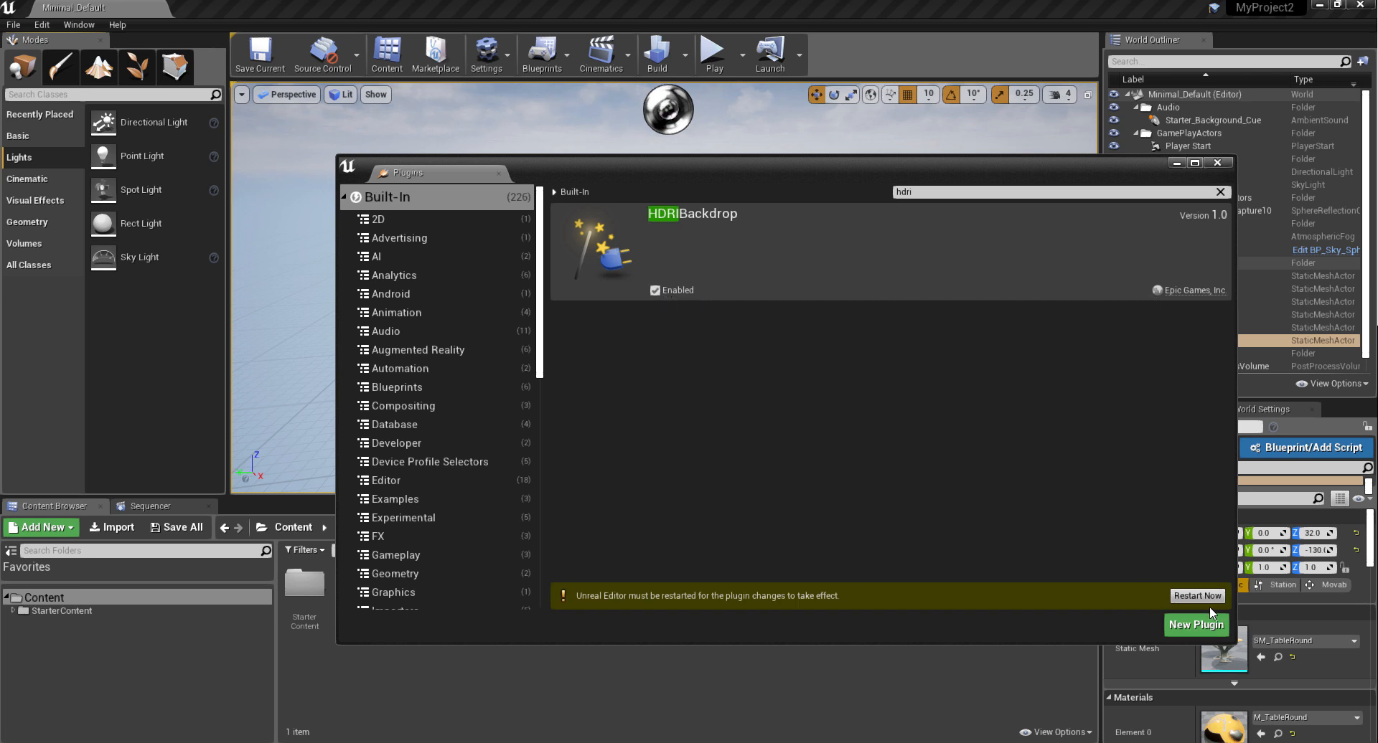
mouse_move(553, 327)
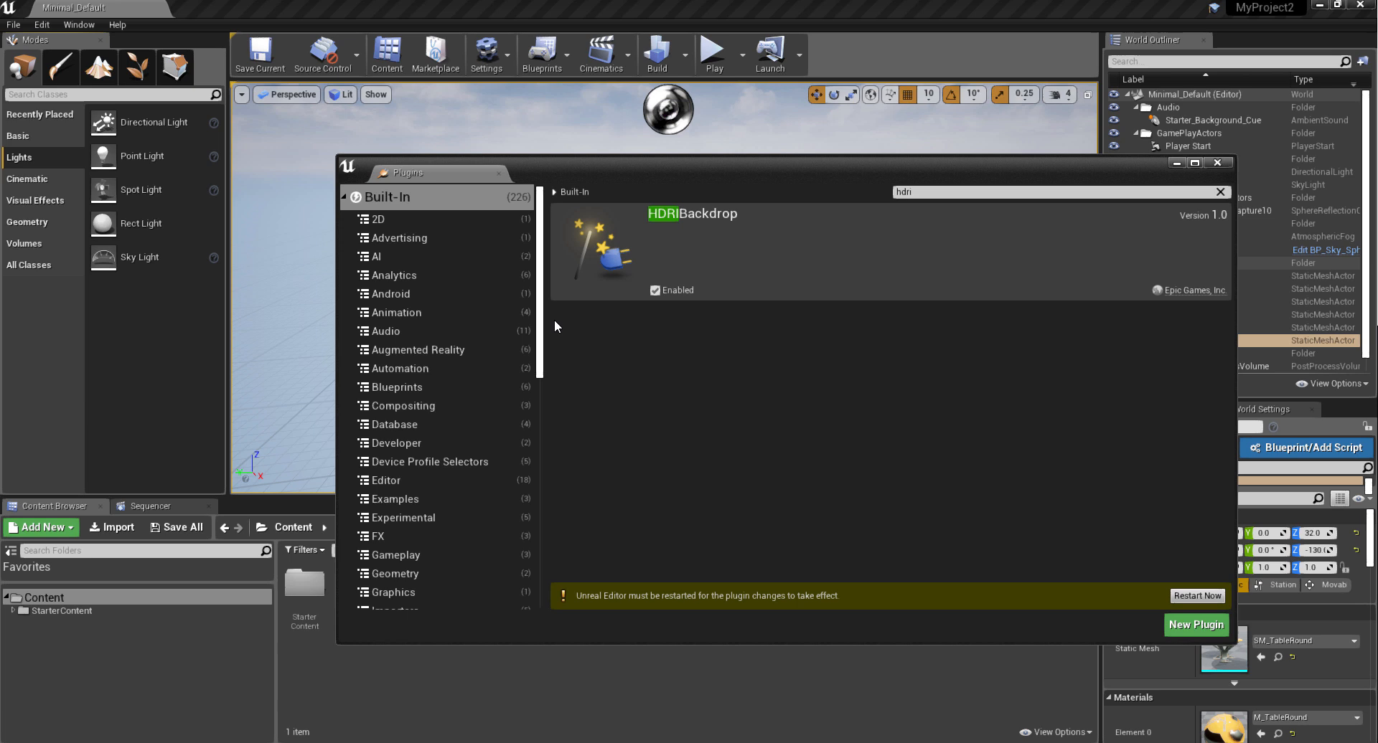
mouse_move(923, 182)
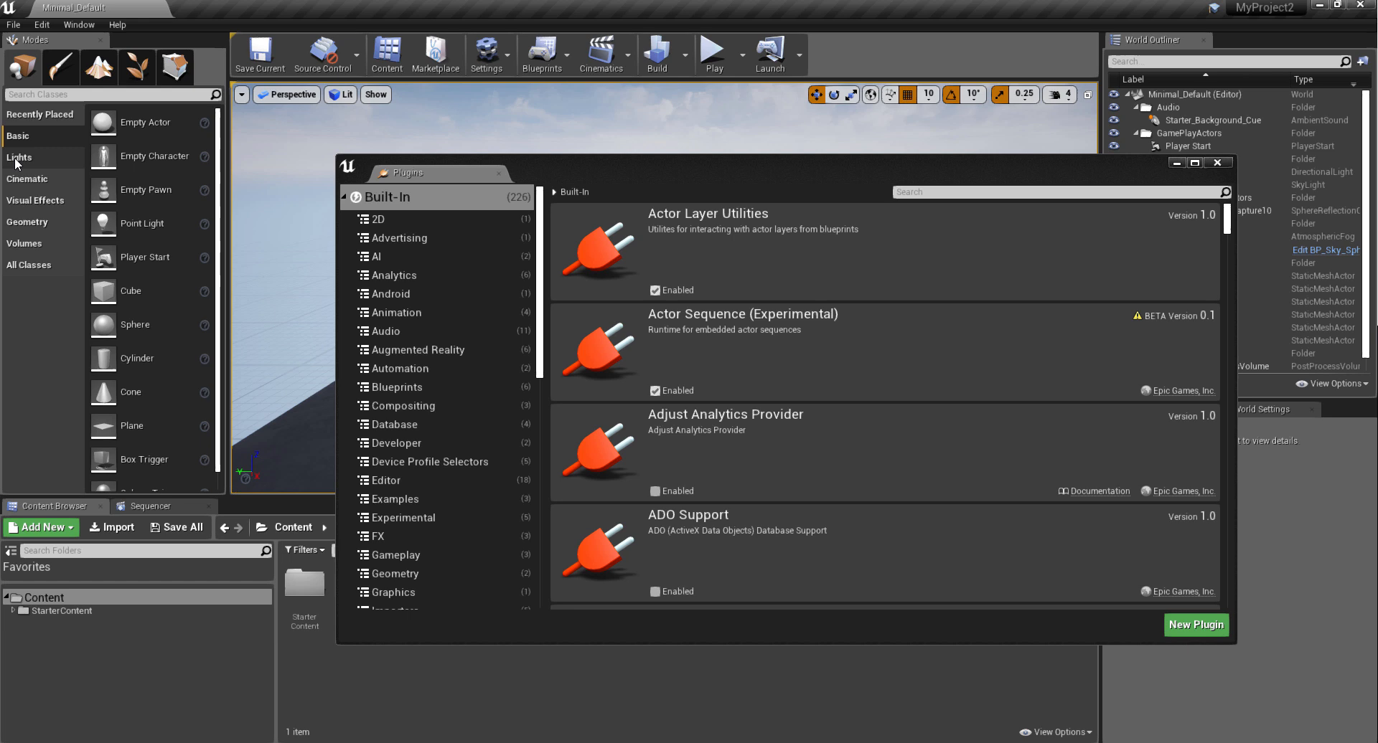
Show the placeable Lights, now listing HDRI Backdrop, and close the Plugins window
click(20, 157)
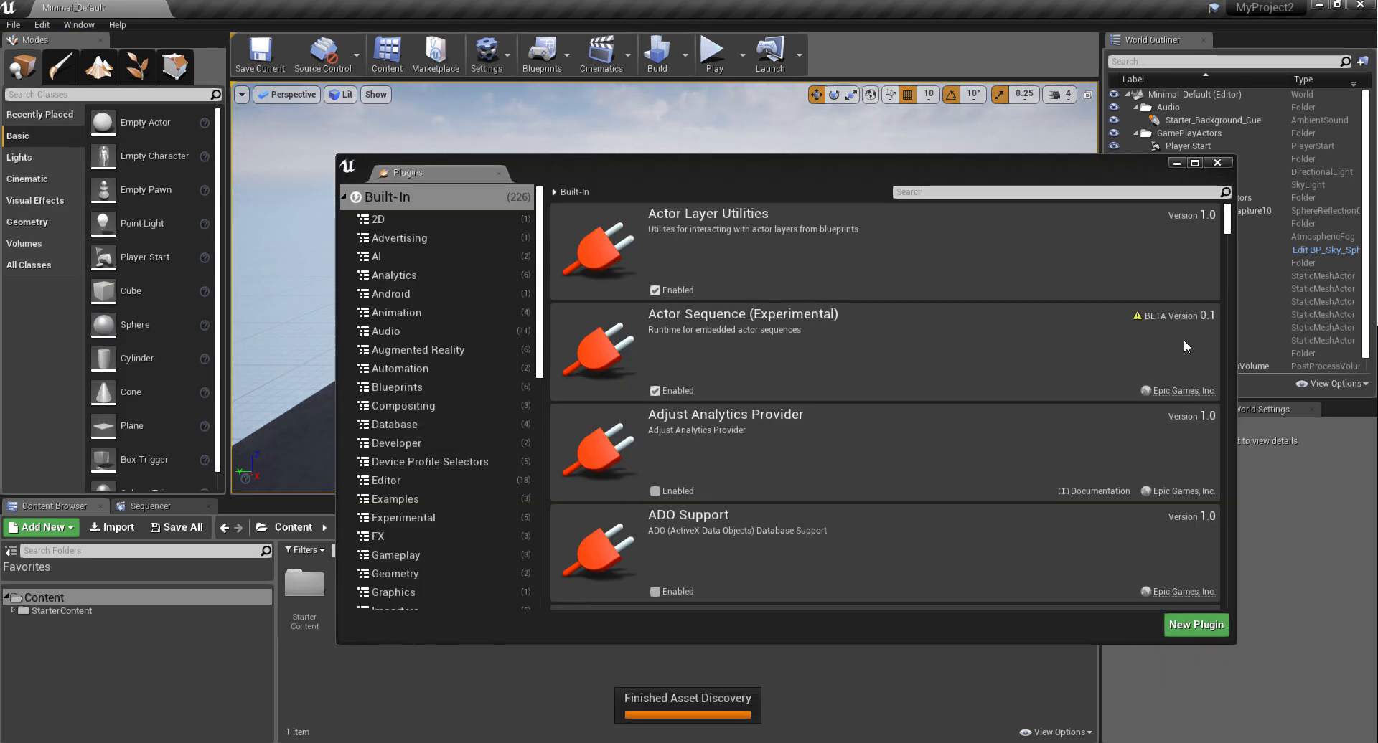
click(1217, 162)
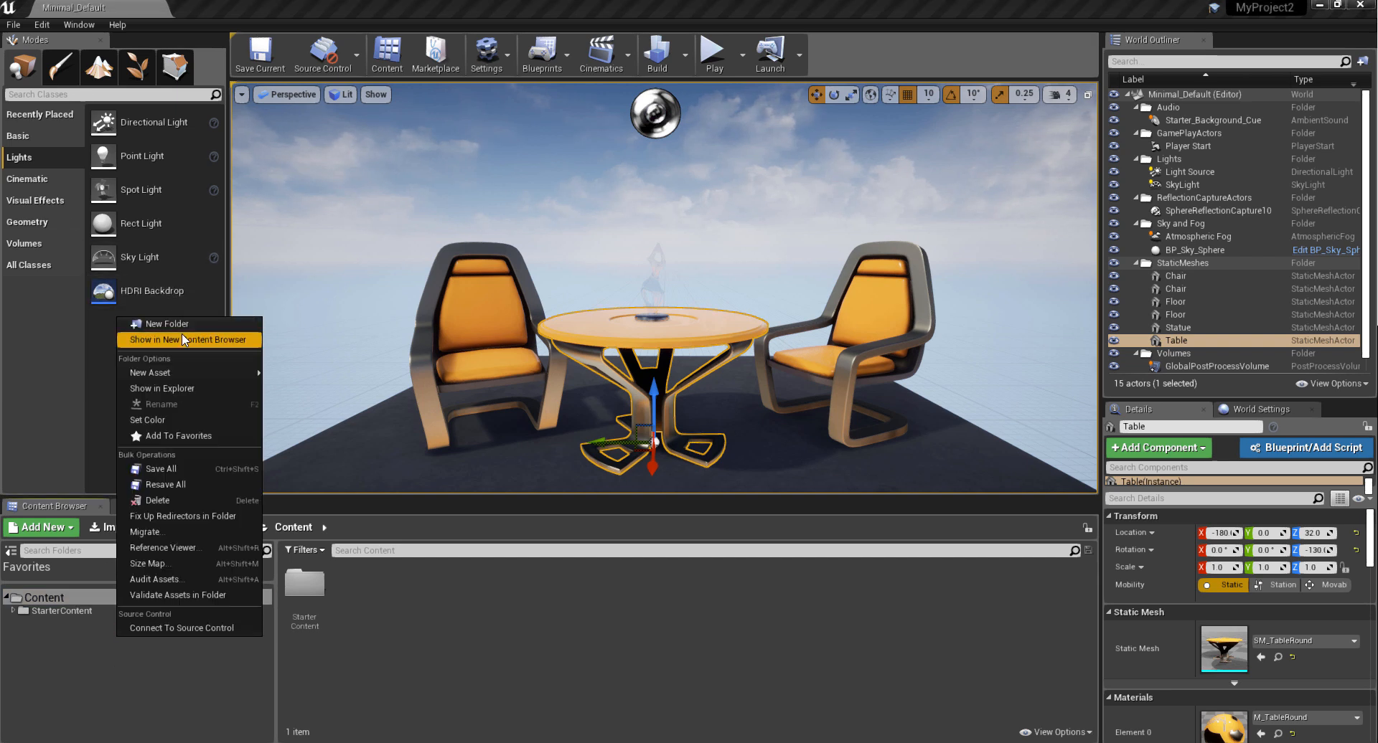
Create a new folder named HDRI under Content
click(166, 324)
text(HDRI)
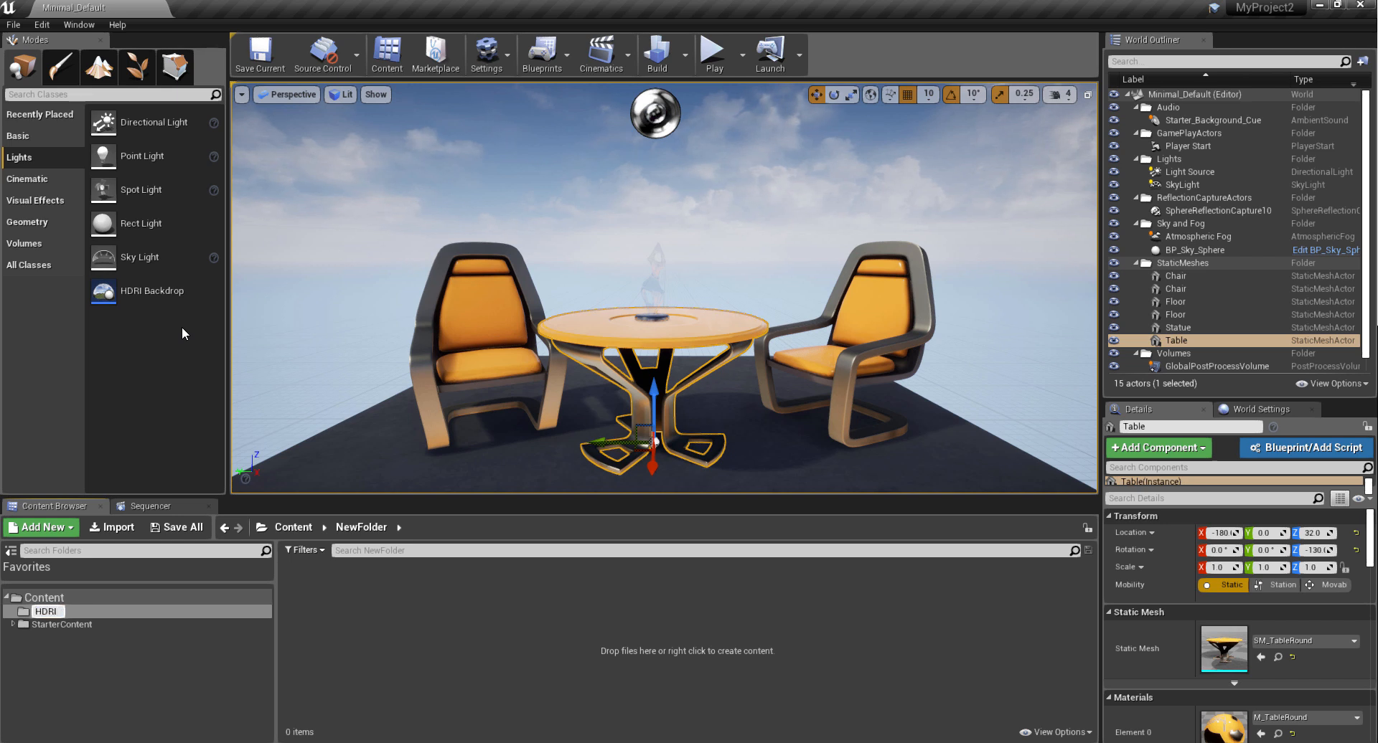
click(46, 611)
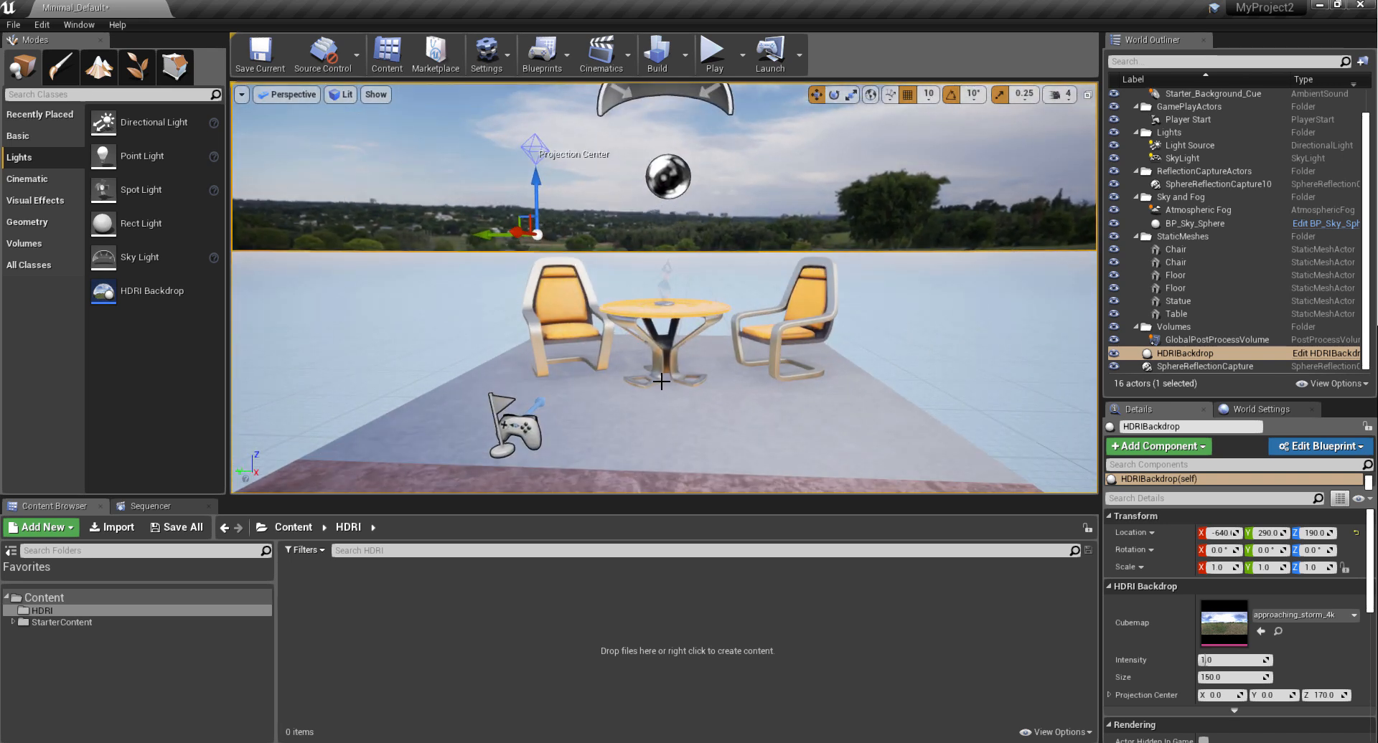
Place an HDRI Backdrop showing approaching_storm_4k and set its Location Z to 30
click(663, 333)
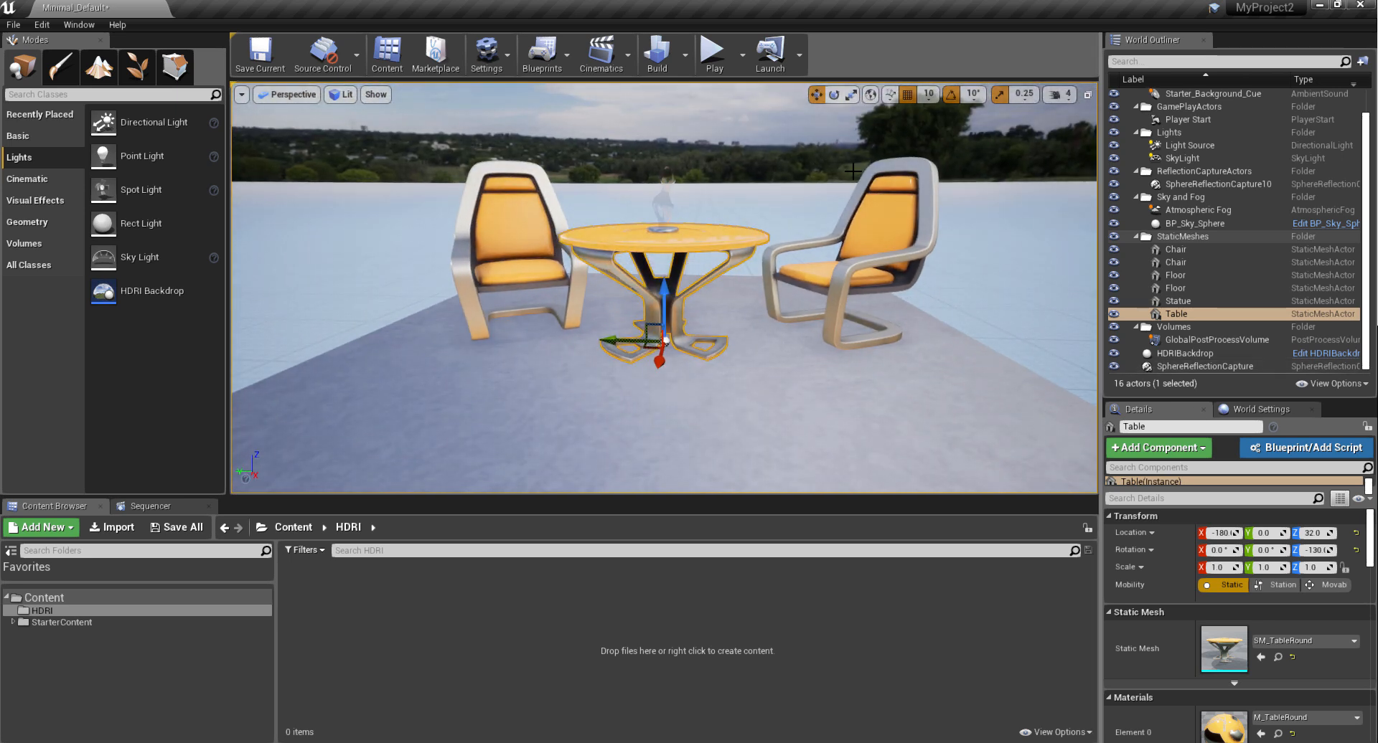
click(1174, 287)
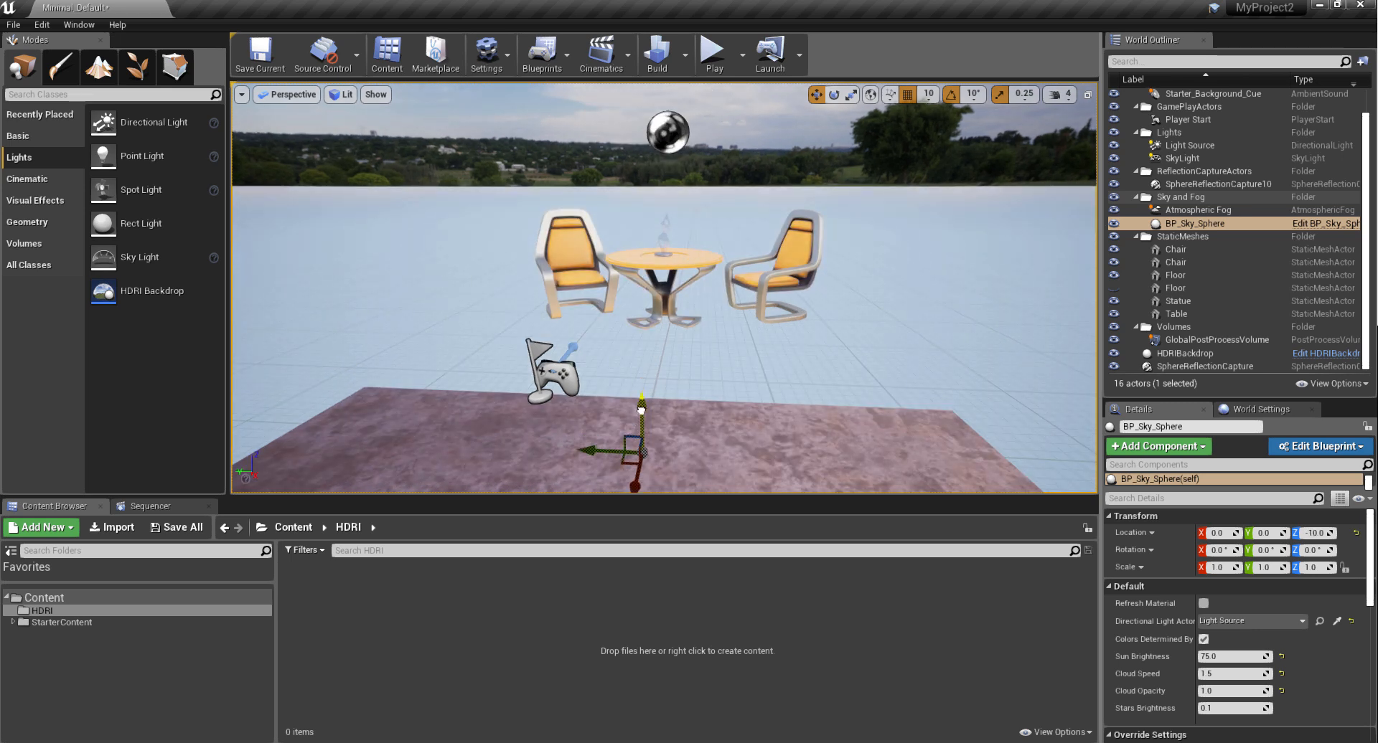
click(1185, 353)
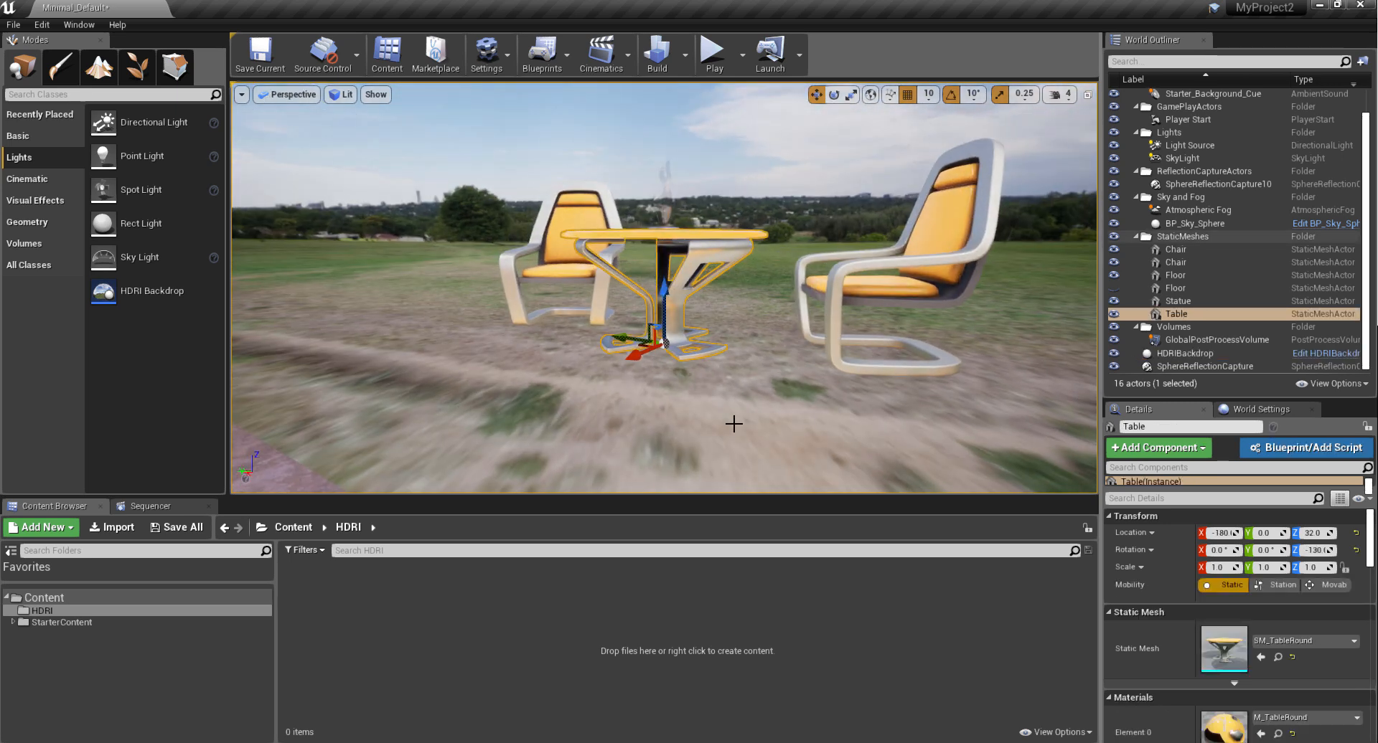
click(1186, 352)
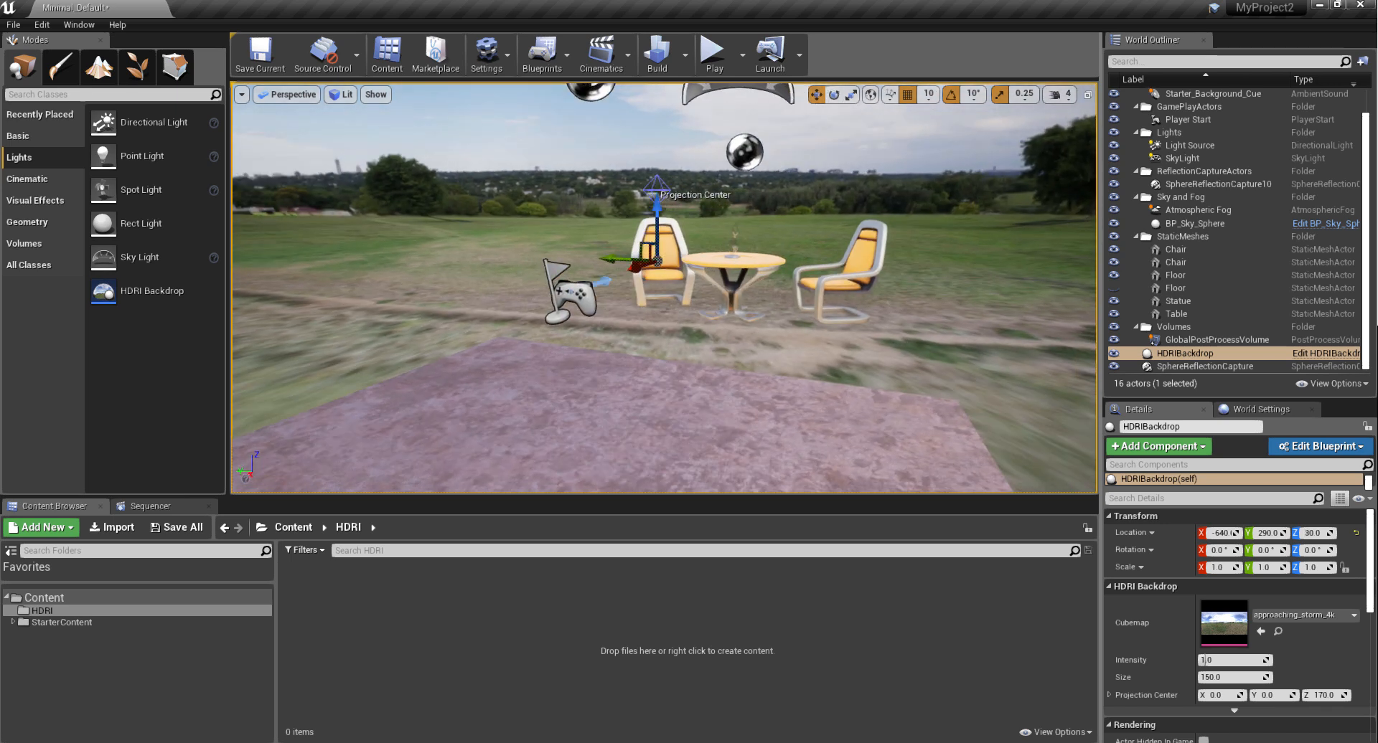
click(1175, 313)
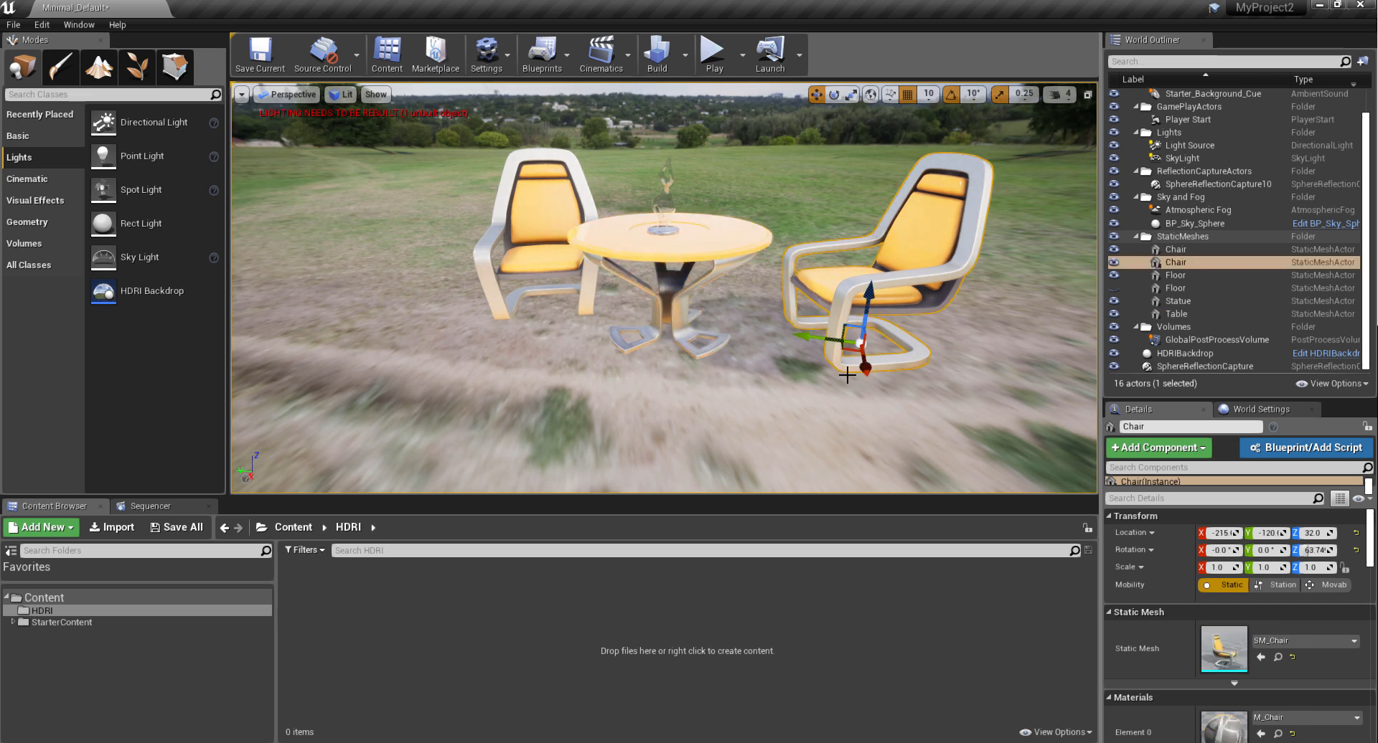
Import the downloaded .hdr files, including studio_small_07_4k, into the HDRI folder as cubemaps
drag(846, 340, 828, 345)
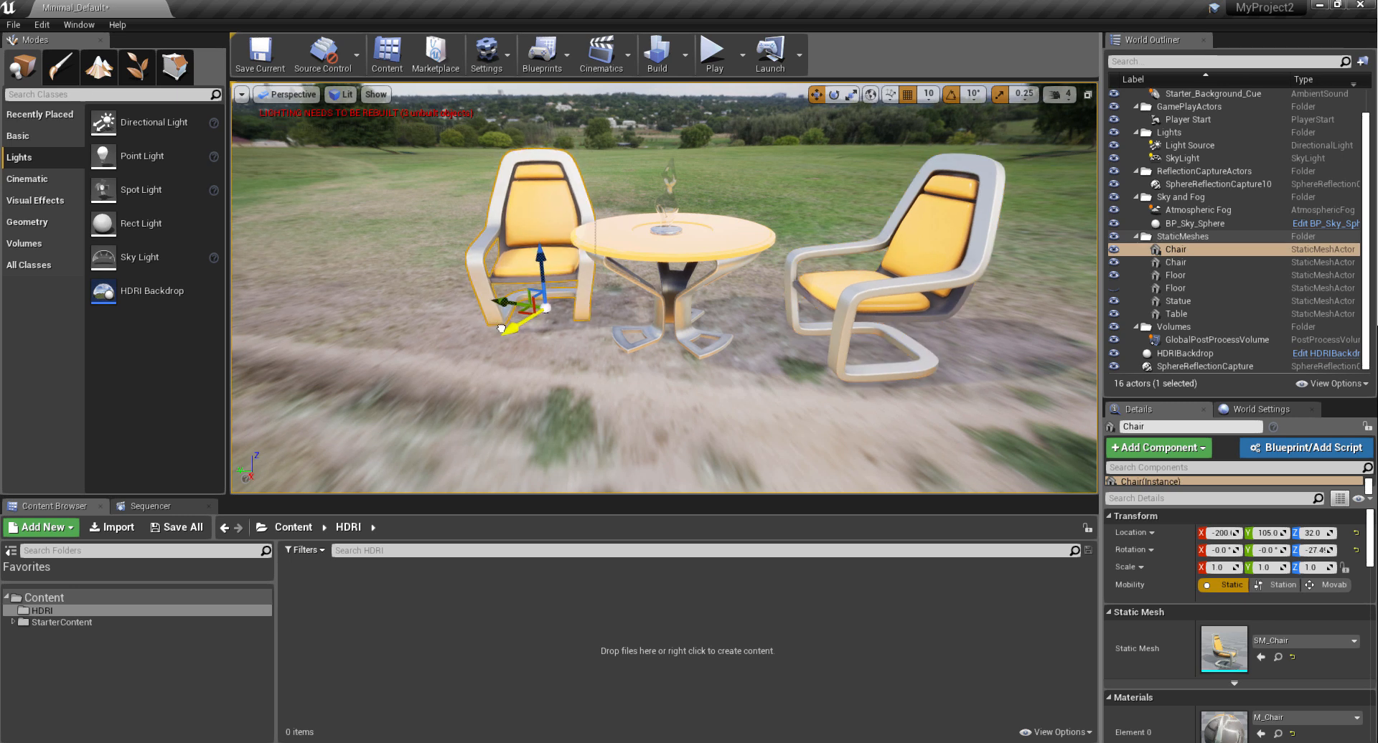
click(1175, 314)
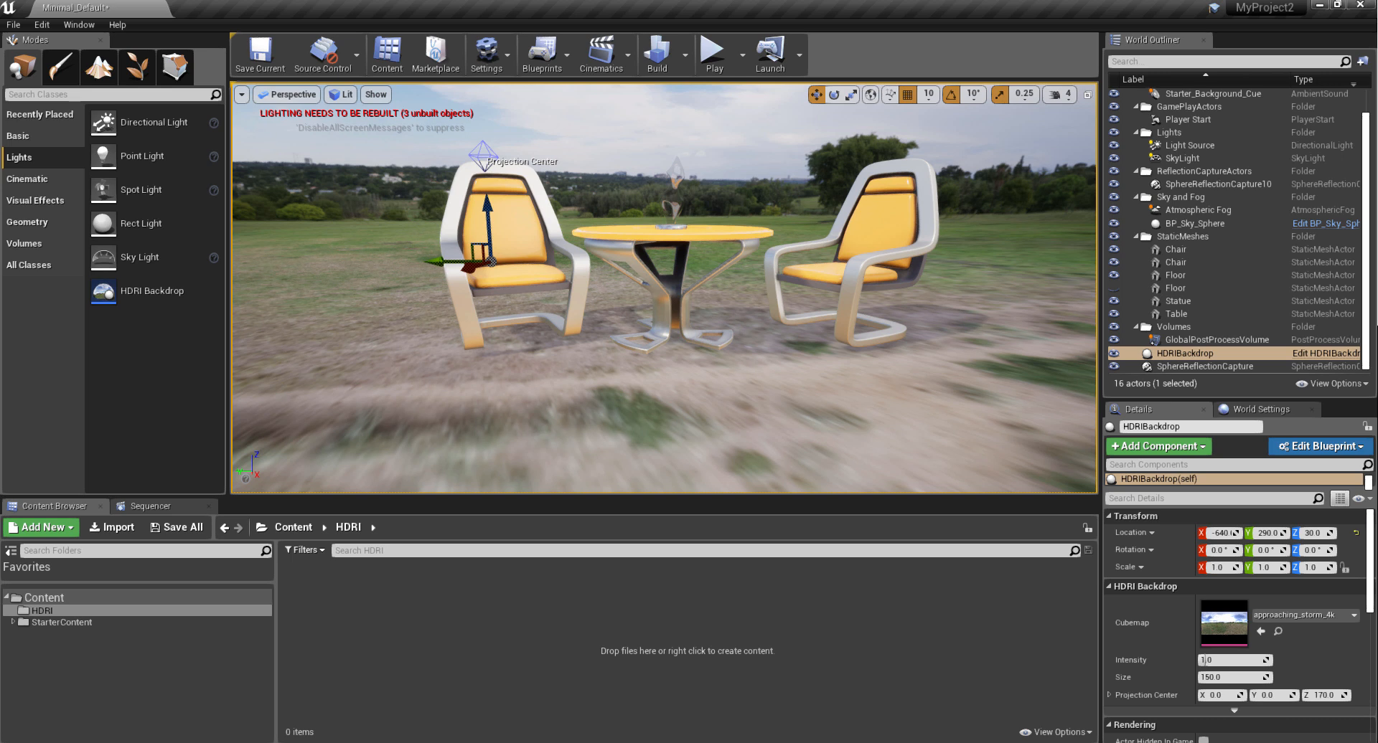
mouse_move(581, 255)
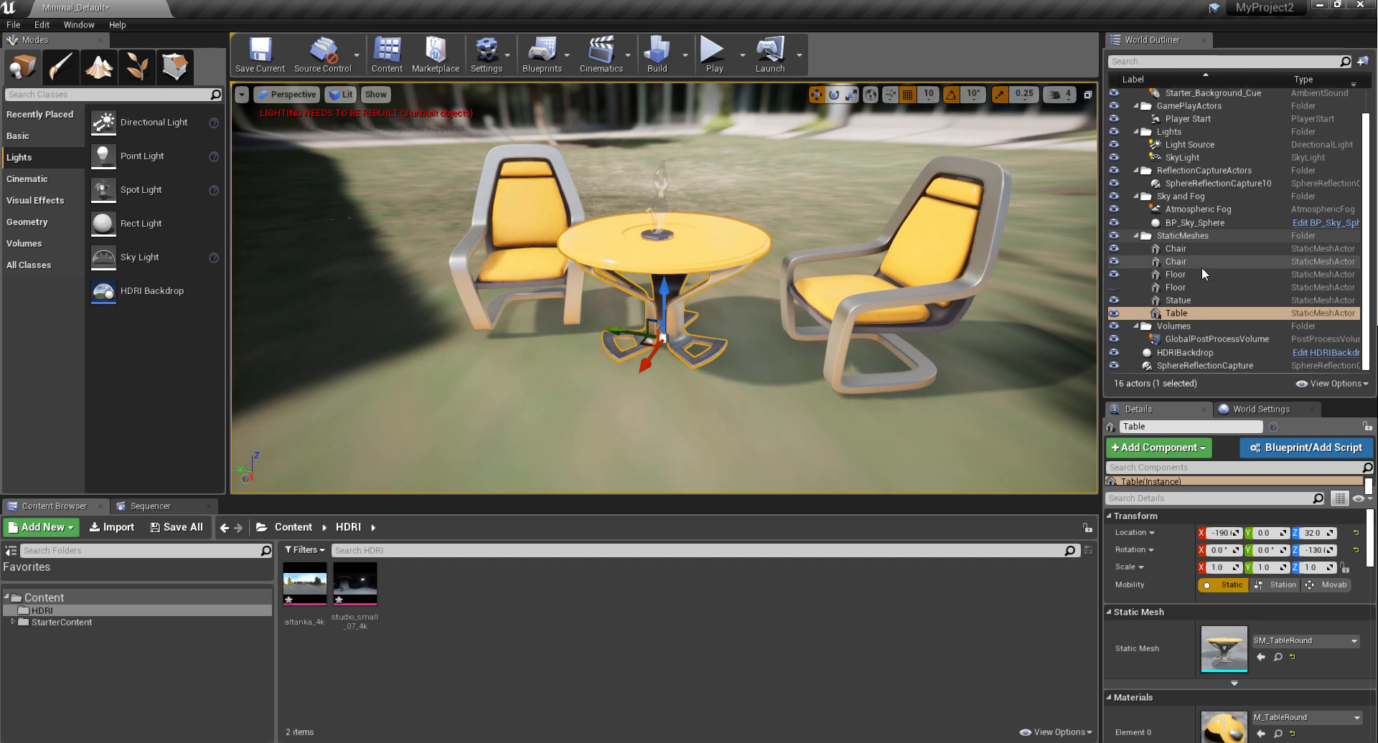
Assign altanka_4k as the backdrop's Cubemap with Intensity about 0.095, and inspect the ground
click(1186, 353)
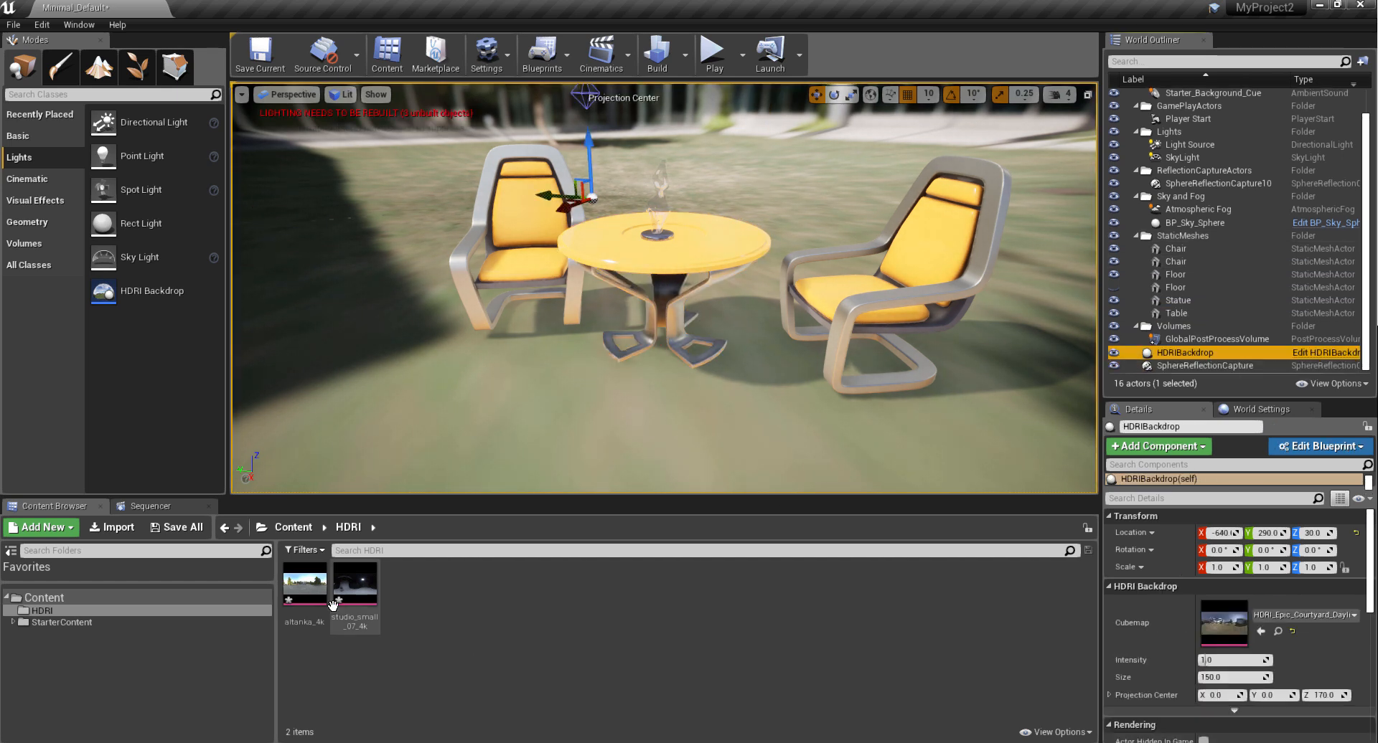
click(354, 583)
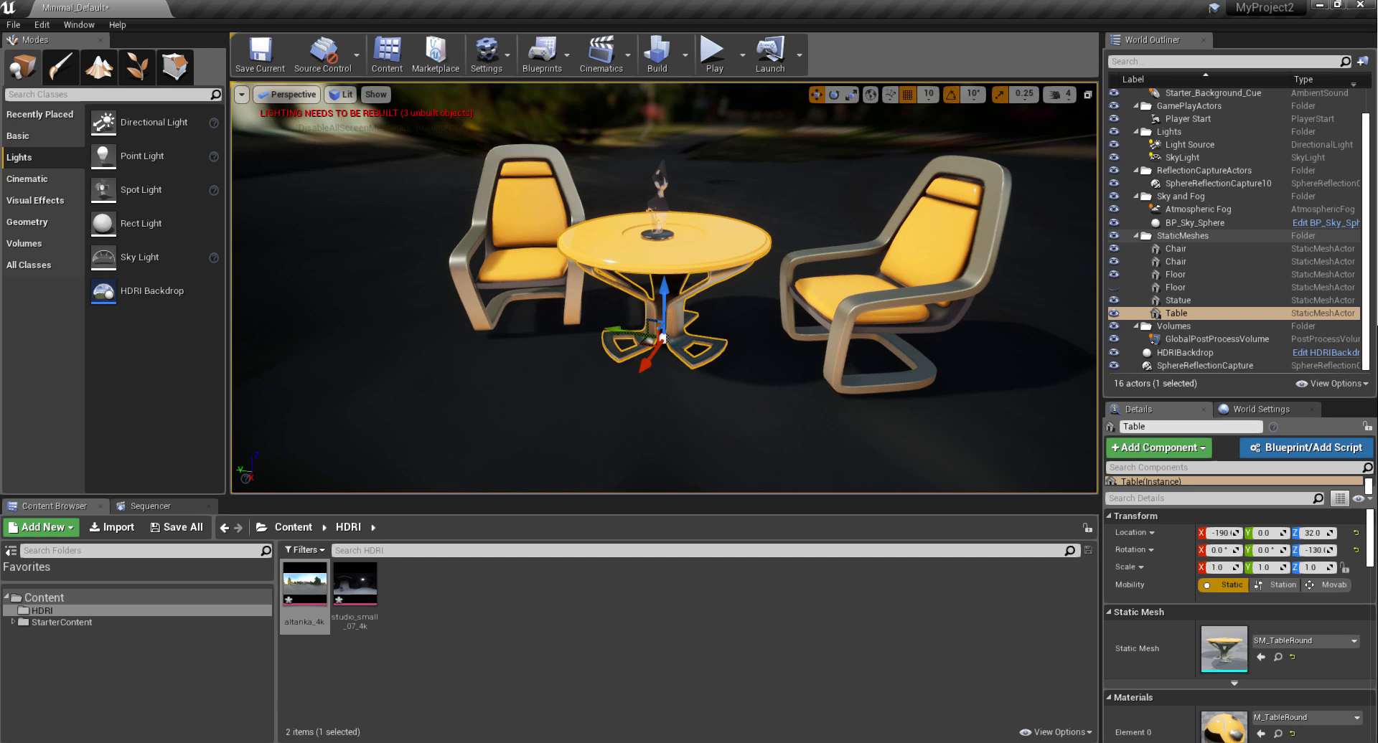
drag(659, 263, 861, 387)
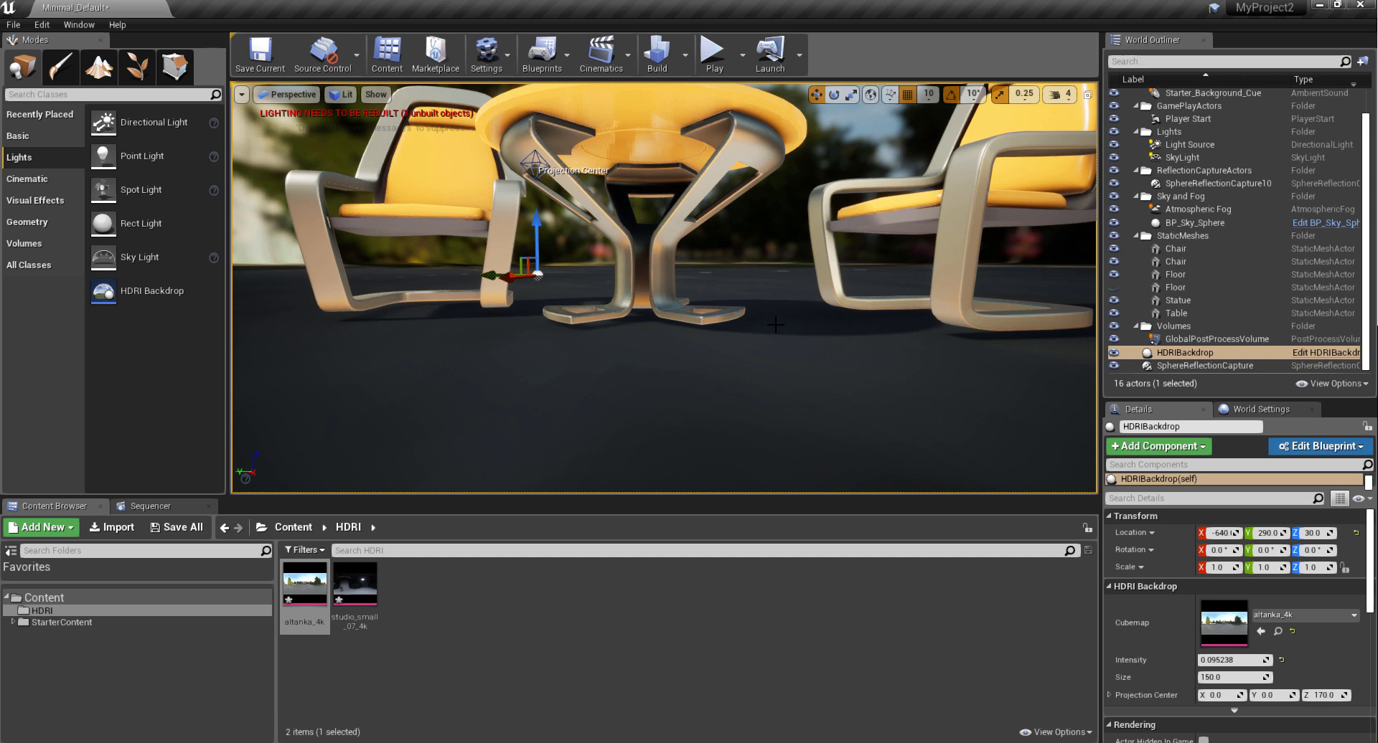
mouse_move(806, 327)
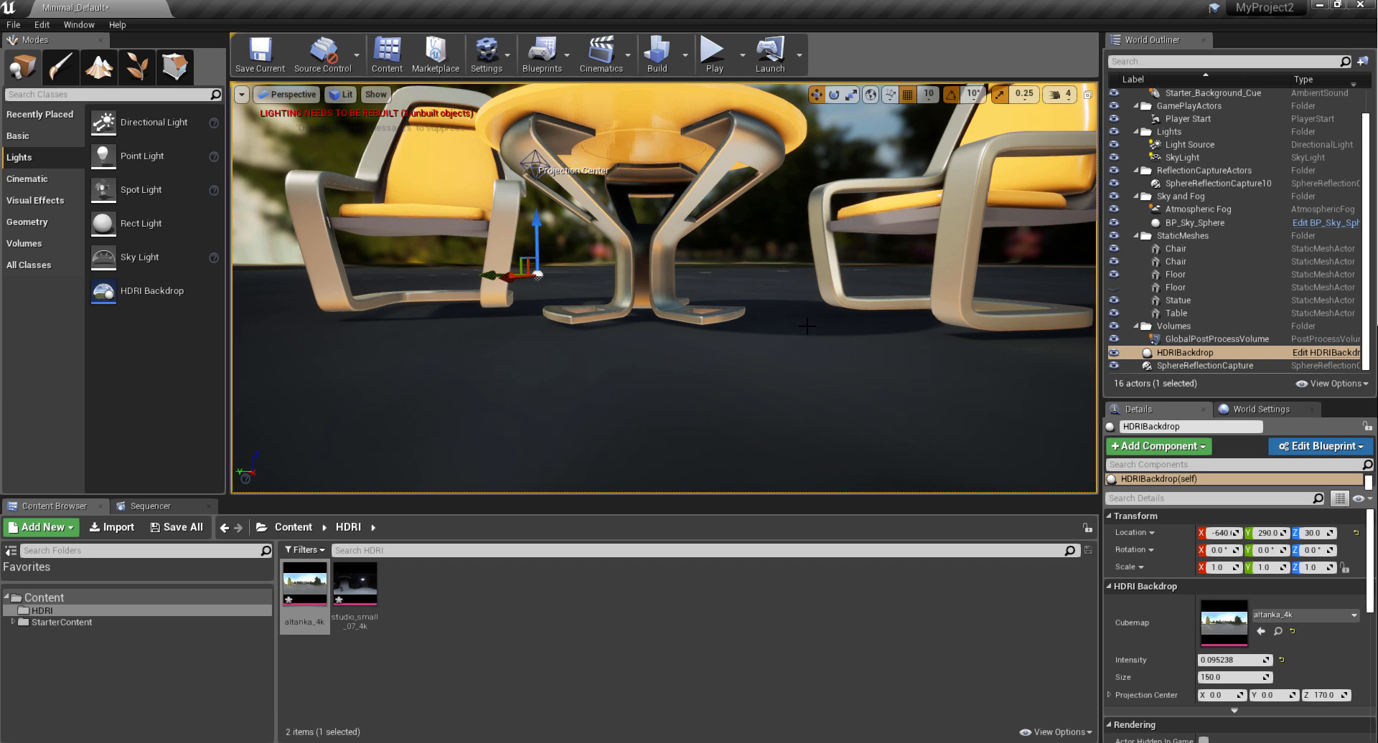
mouse_move(864, 253)
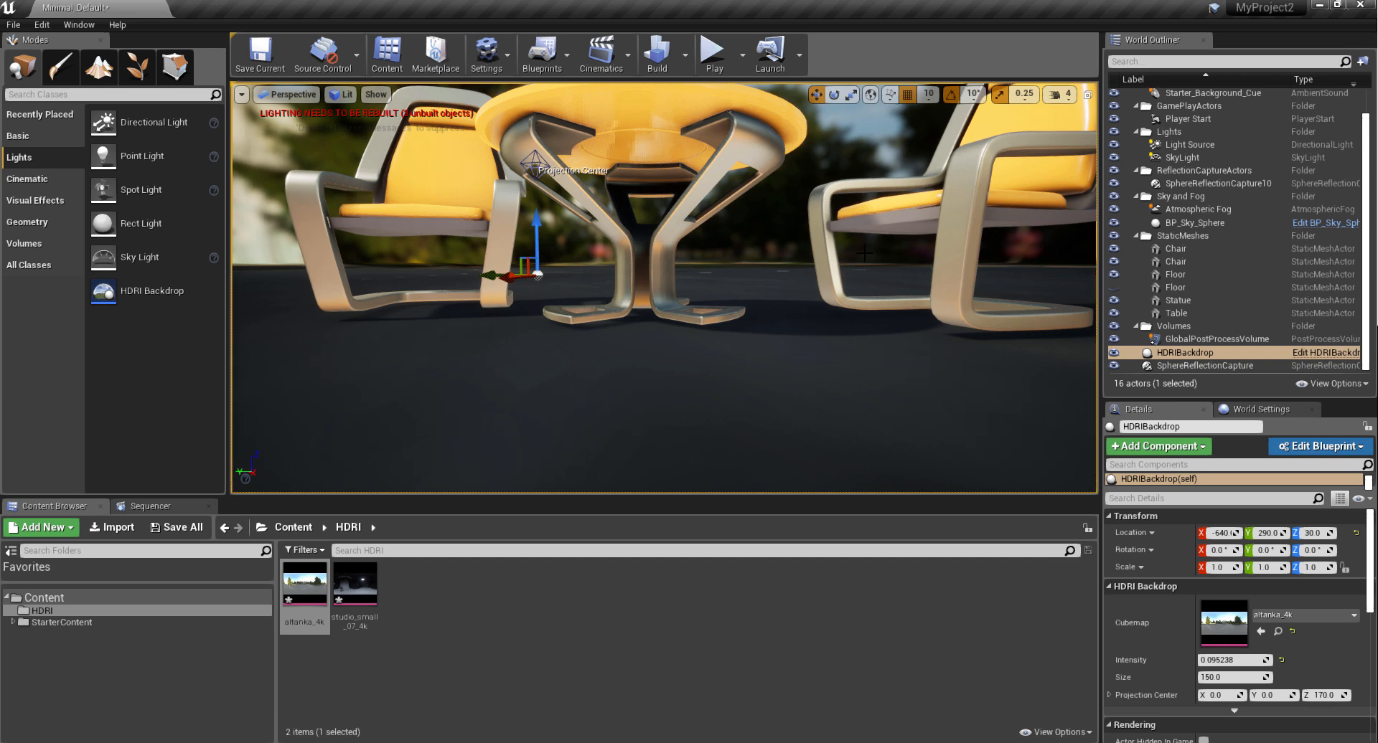
mouse_move(928, 94)
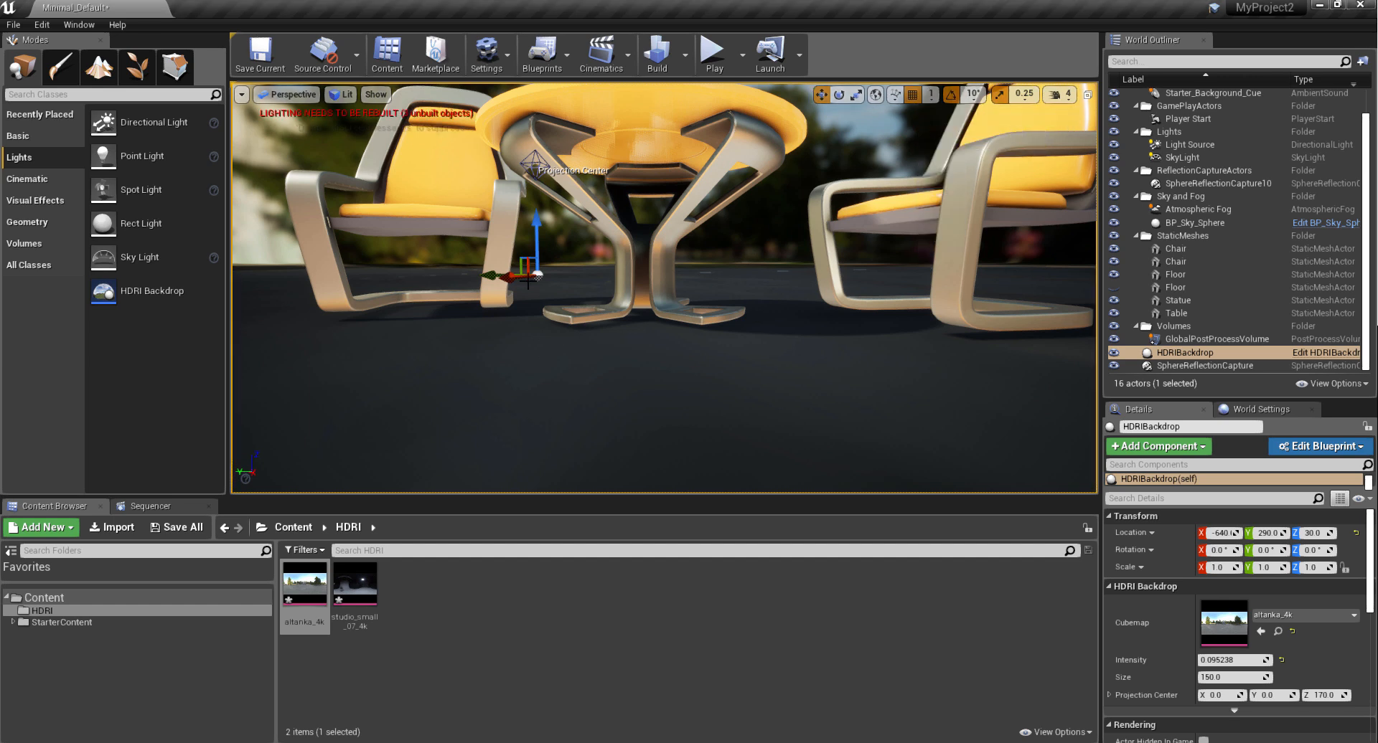
drag(536, 254, 539, 234)
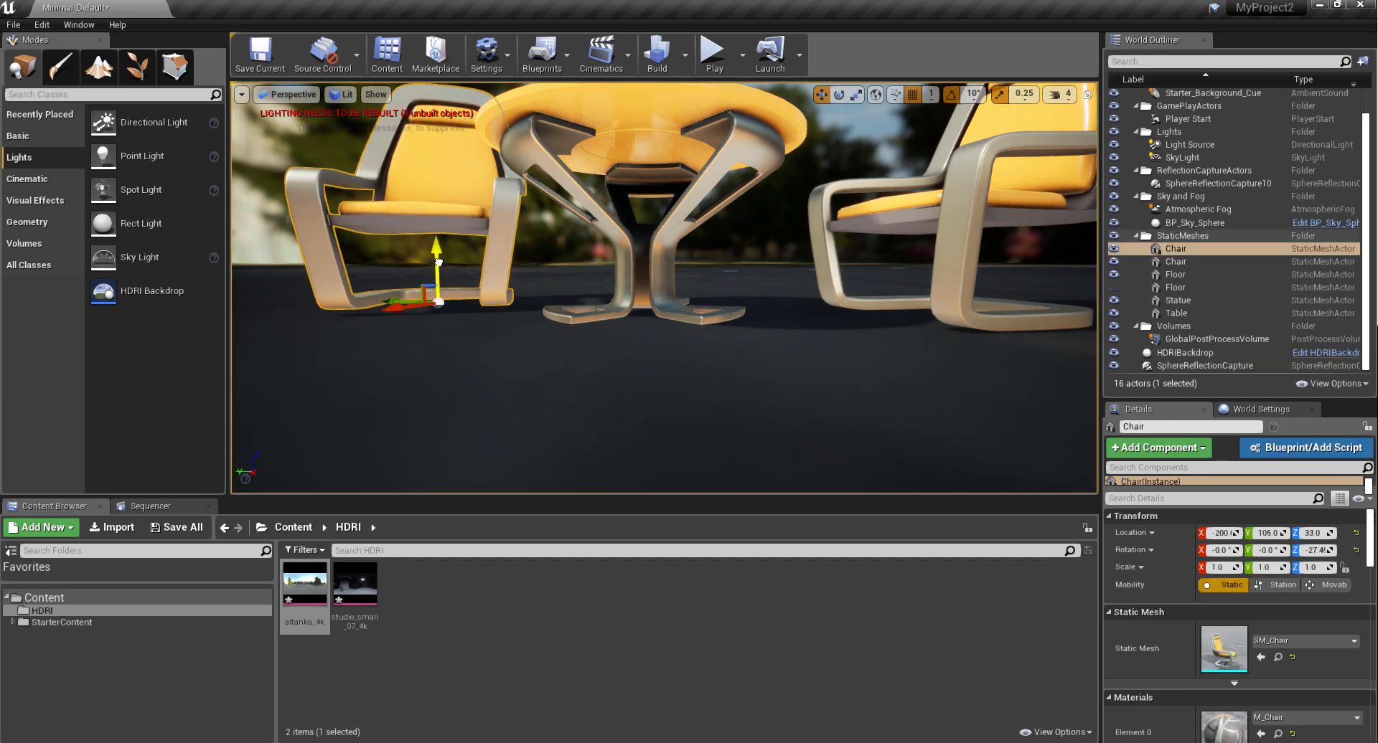
click(1175, 313)
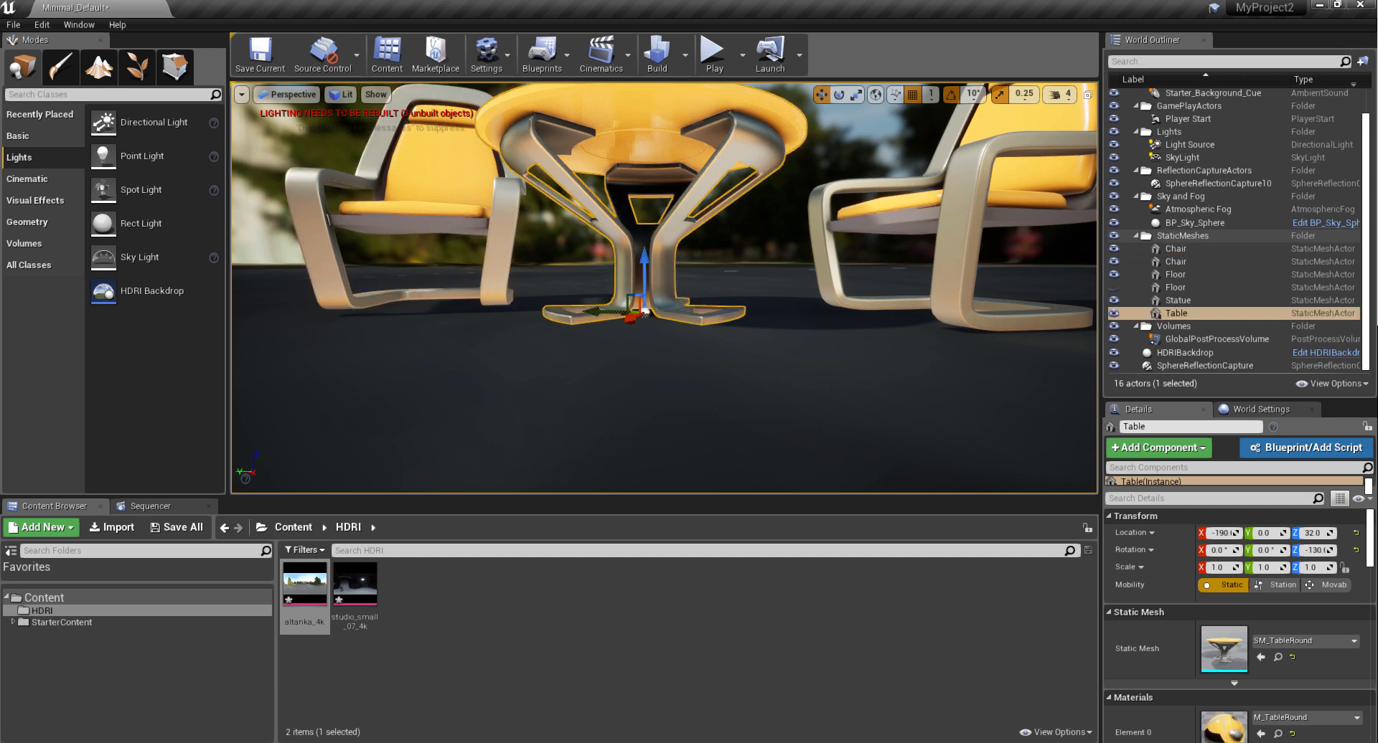
drag(658, 219, 659, 308)
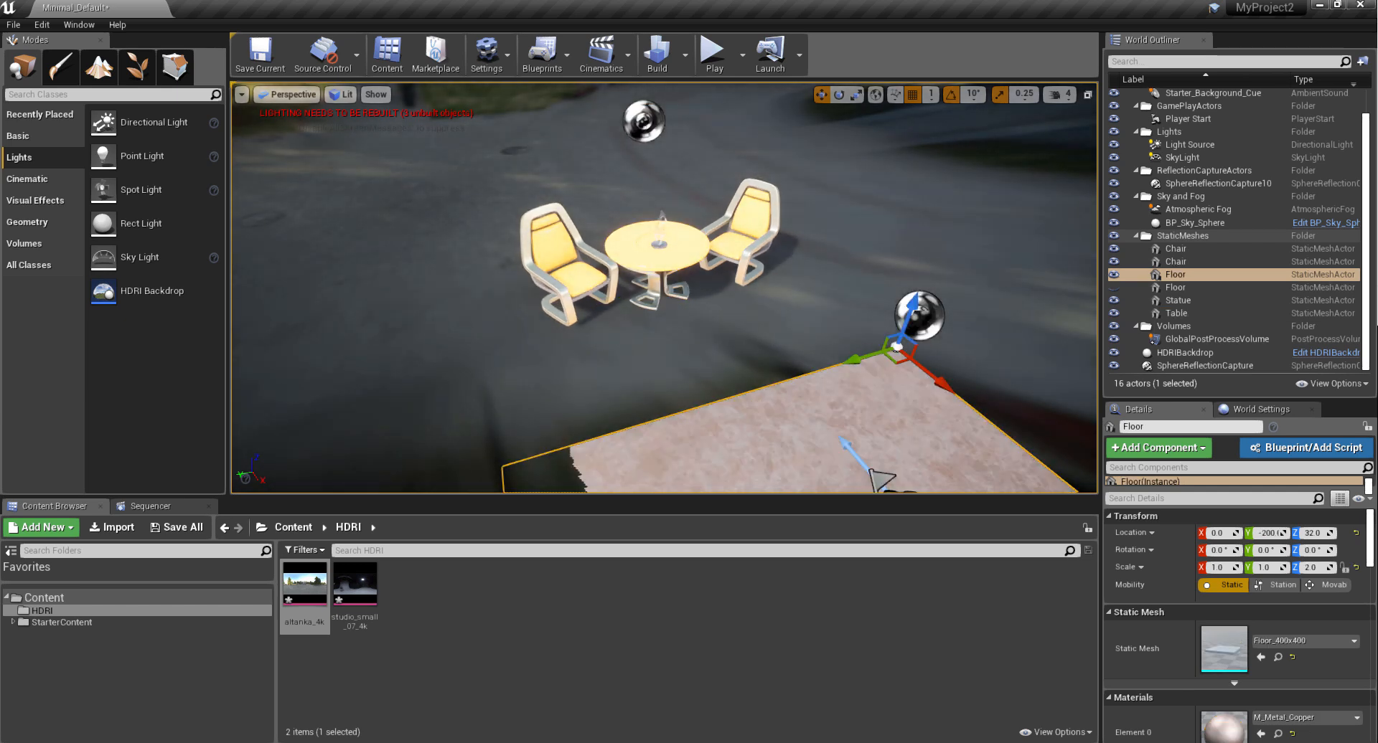
Set the HDRIBackdrop's Location Z to 32 and open its Blueprint editor
click(1177, 313)
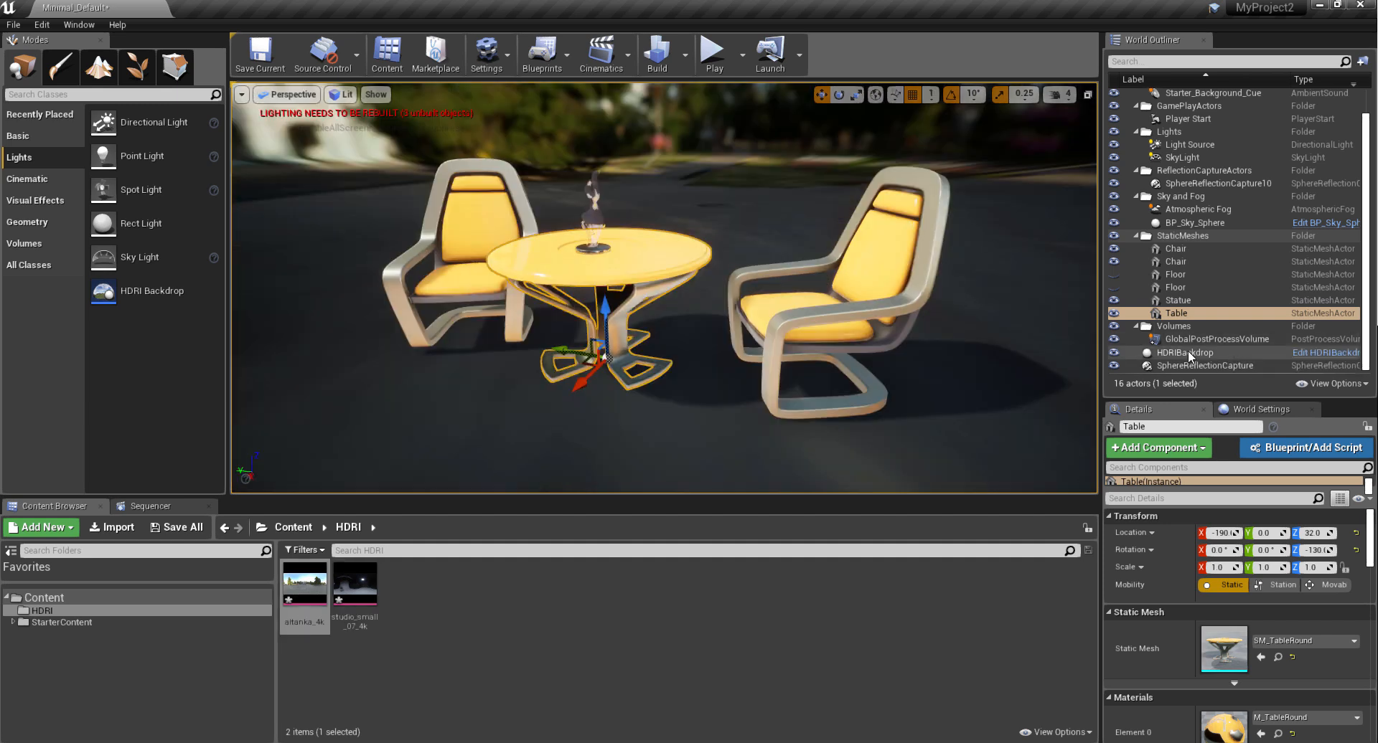
click(1185, 353)
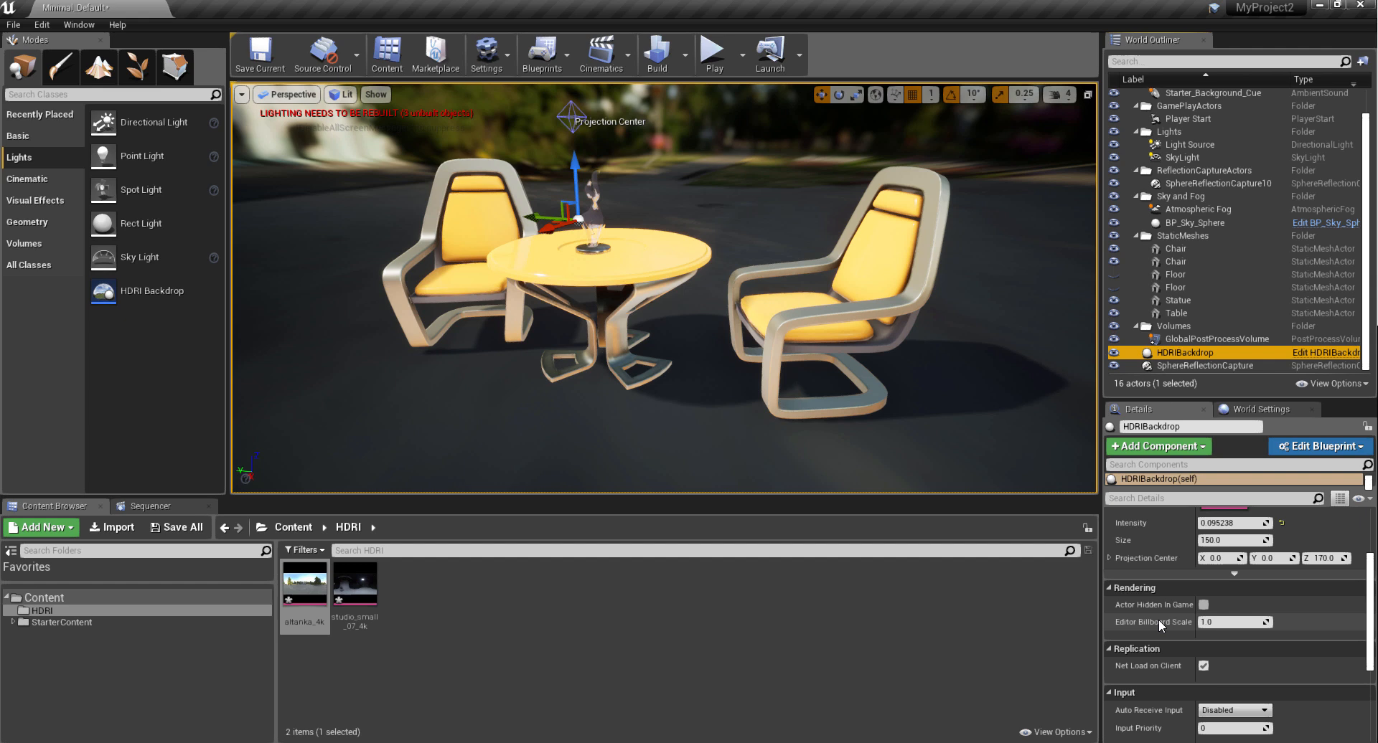
scroll(down, 3)
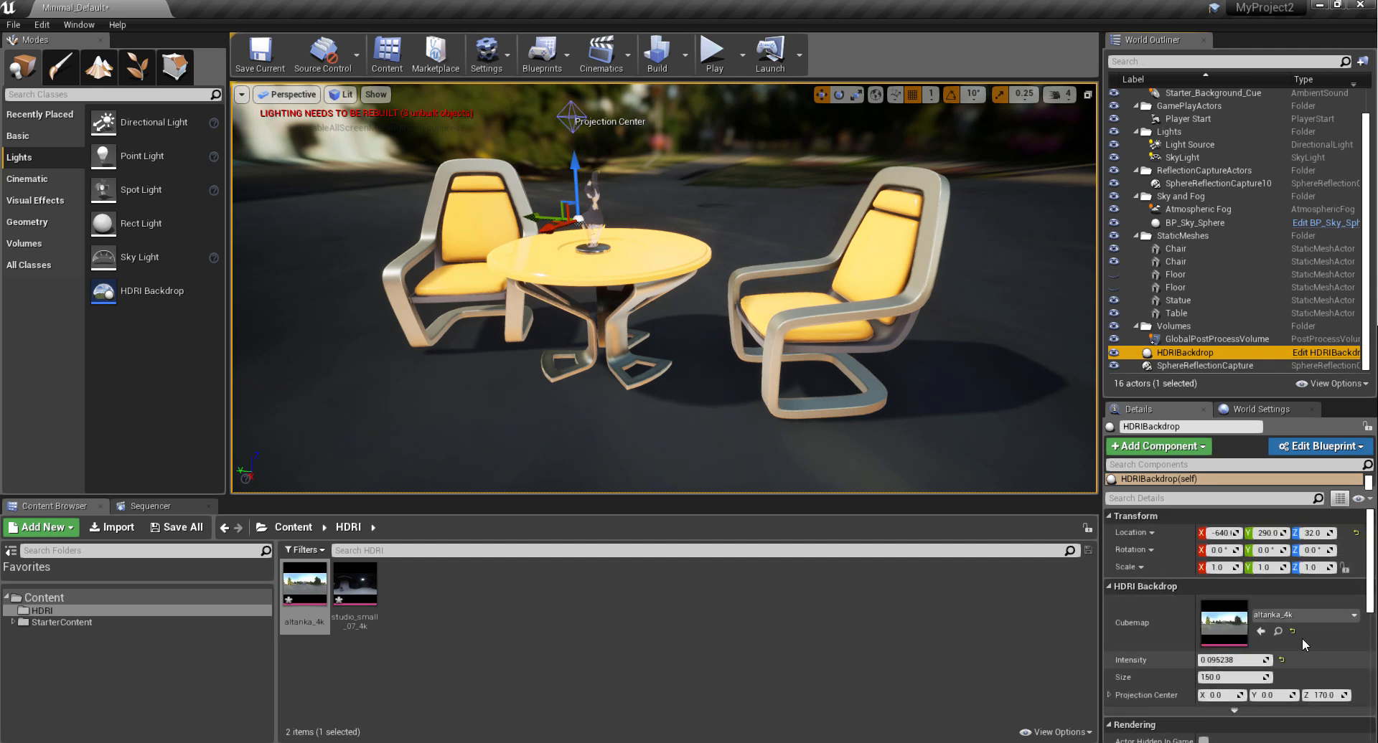
mouse_move(1326, 352)
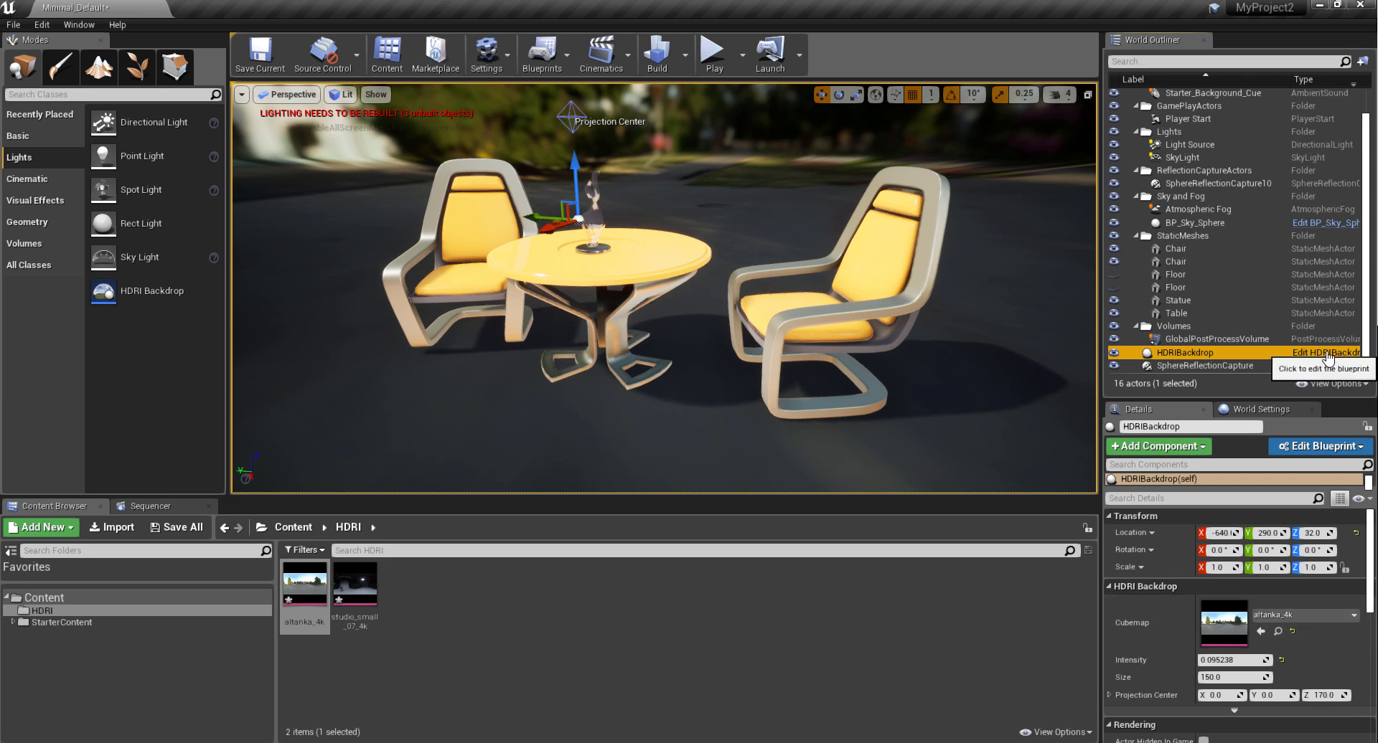
click(1326, 352)
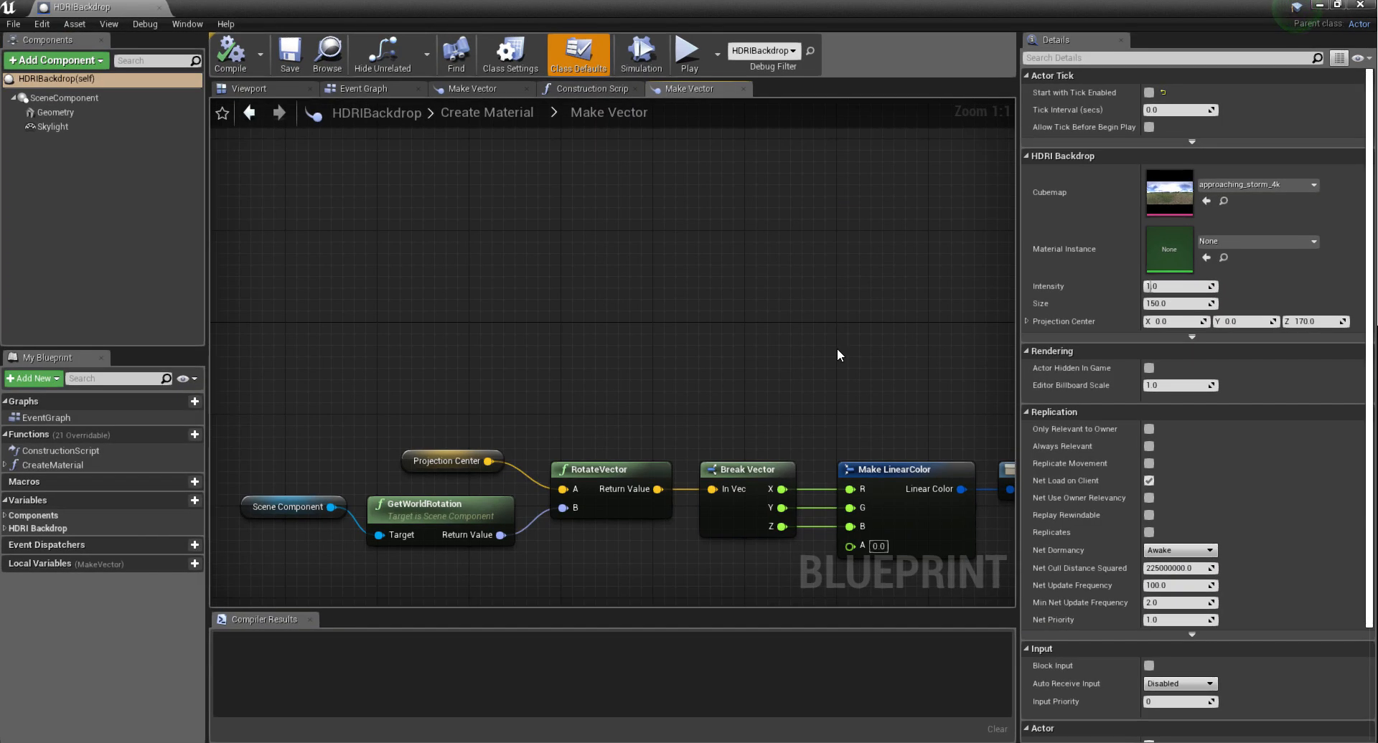
mouse_move(865, 333)
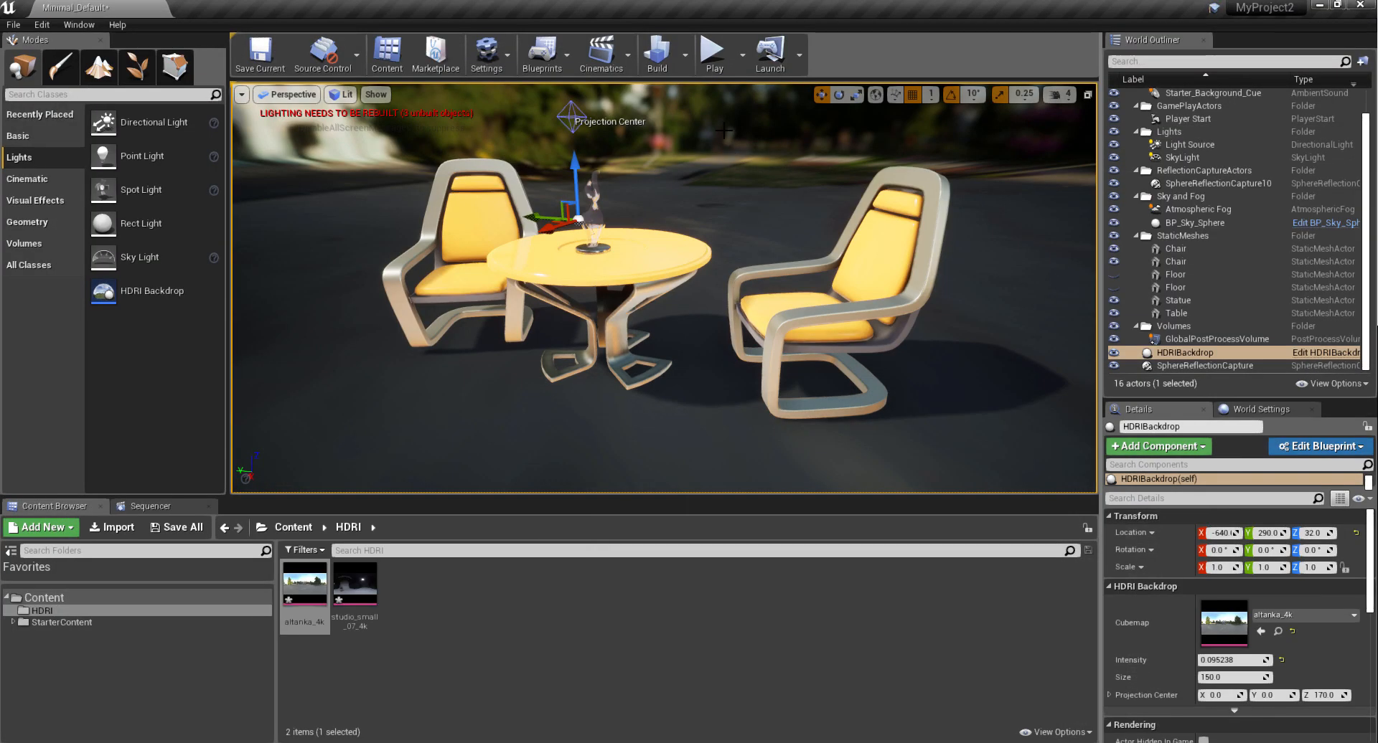
Swap the HDRIBackdrop's Cubemap to studio_small_07_4k for a dark studio look
click(1175, 313)
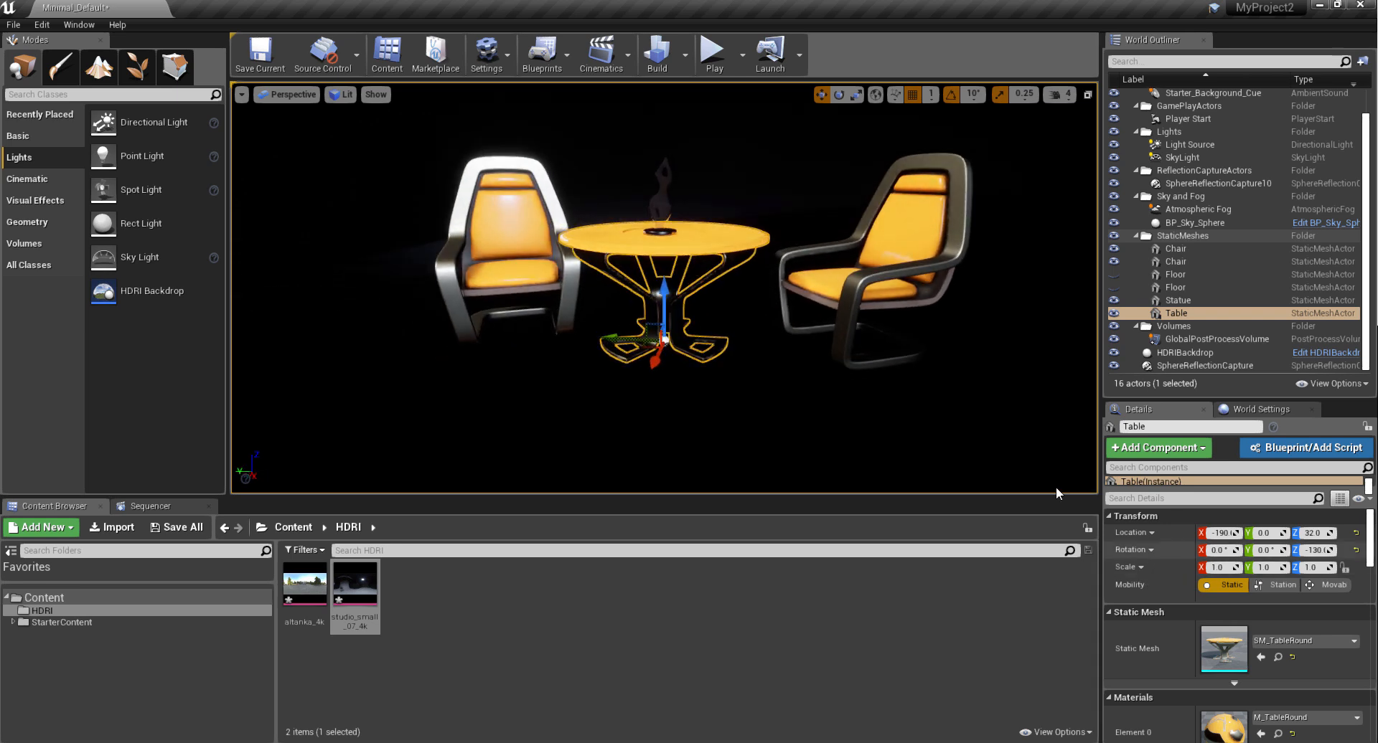
mouse_move(1217, 338)
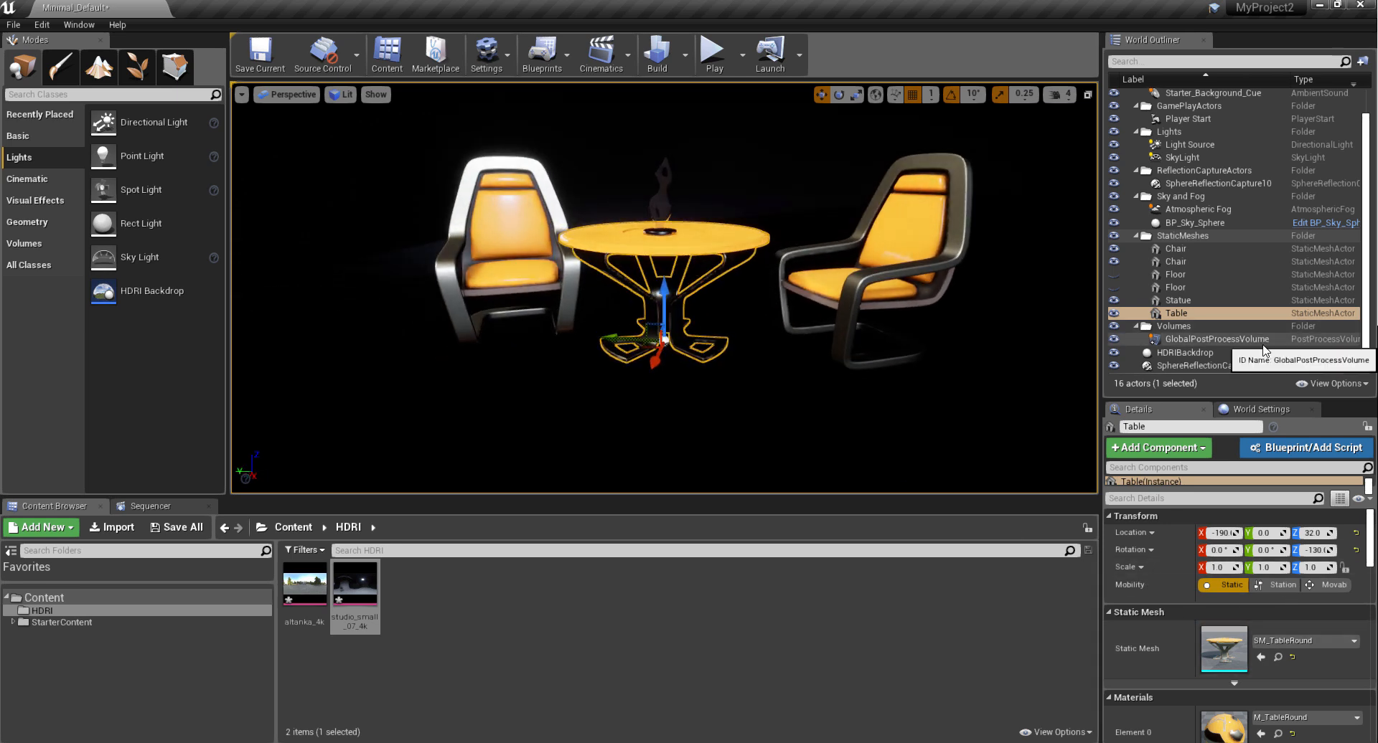
click(1185, 352)
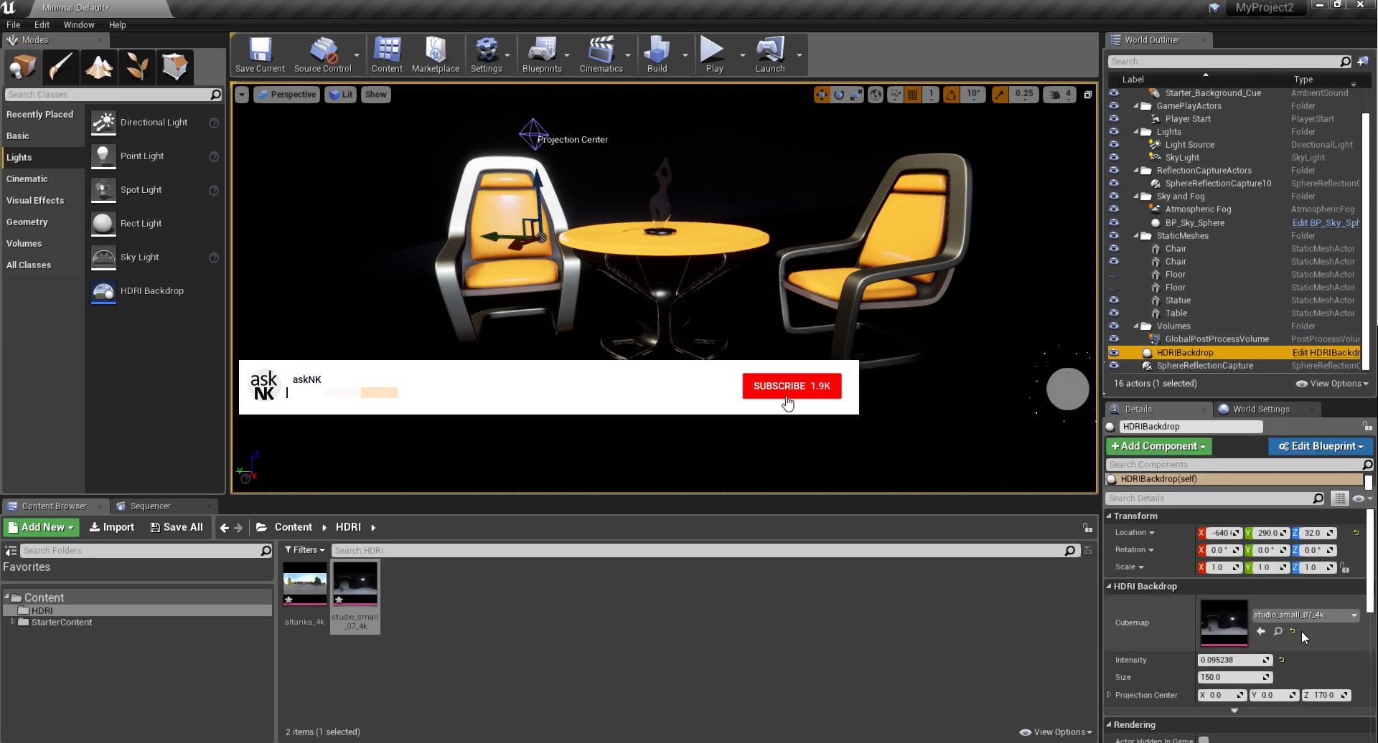